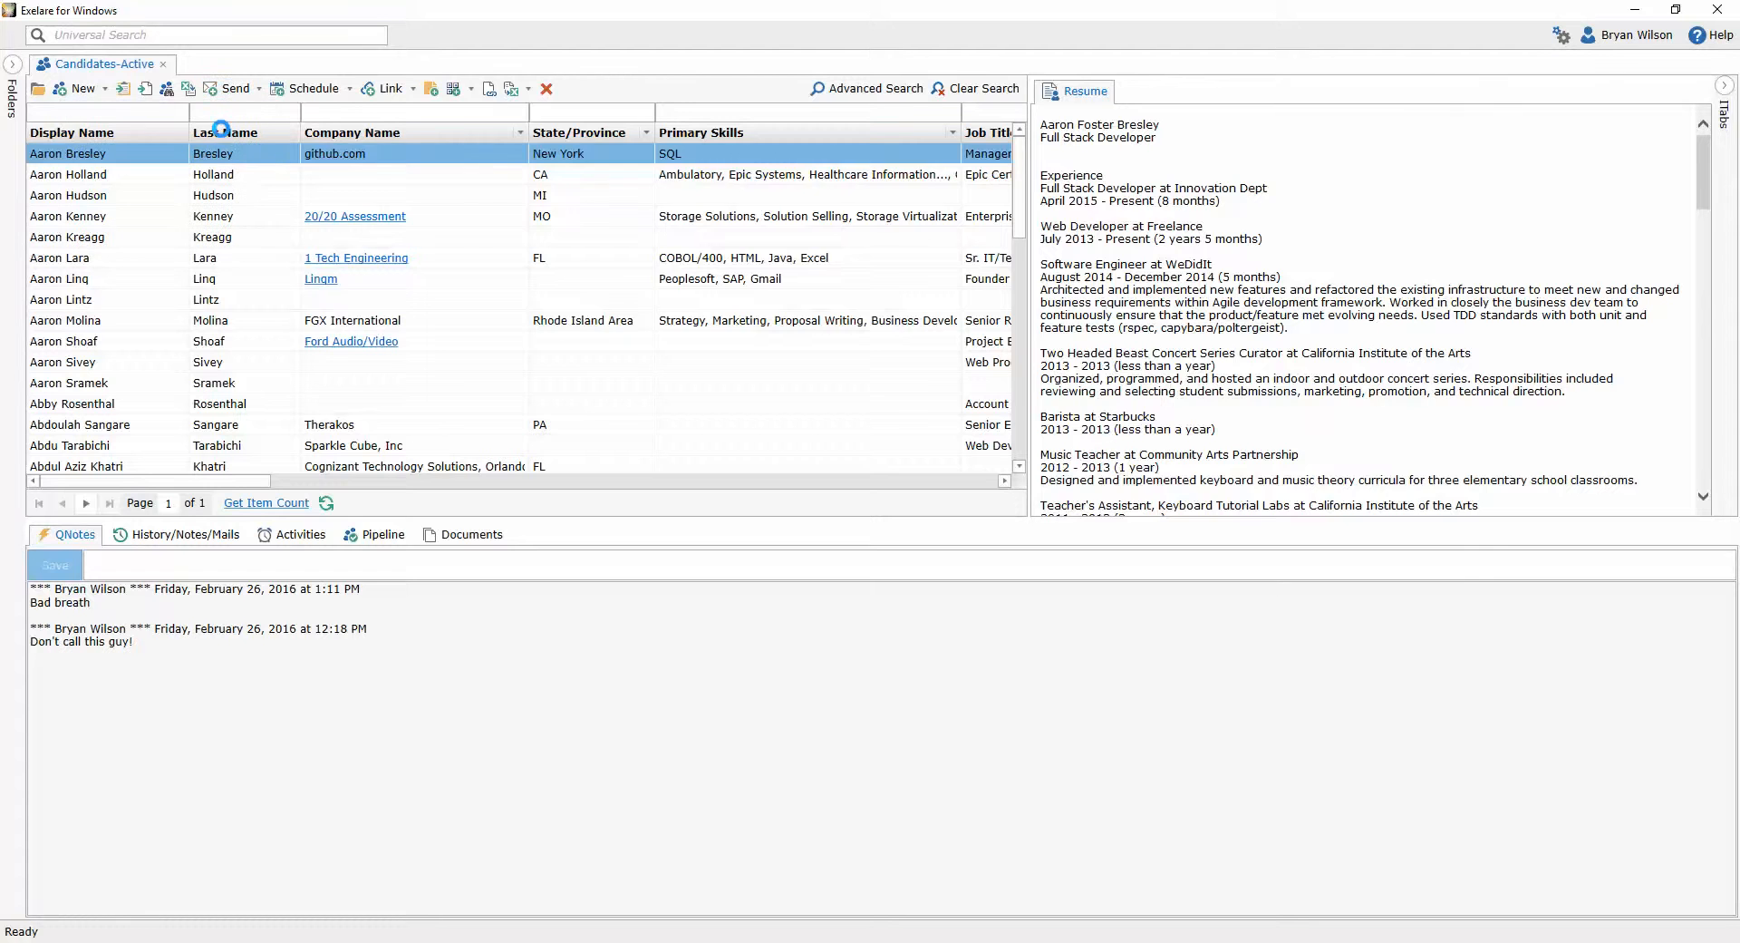
# - Start an email to the candidate, check its sending account, and close it unsent
pyautogui.click(231, 87)
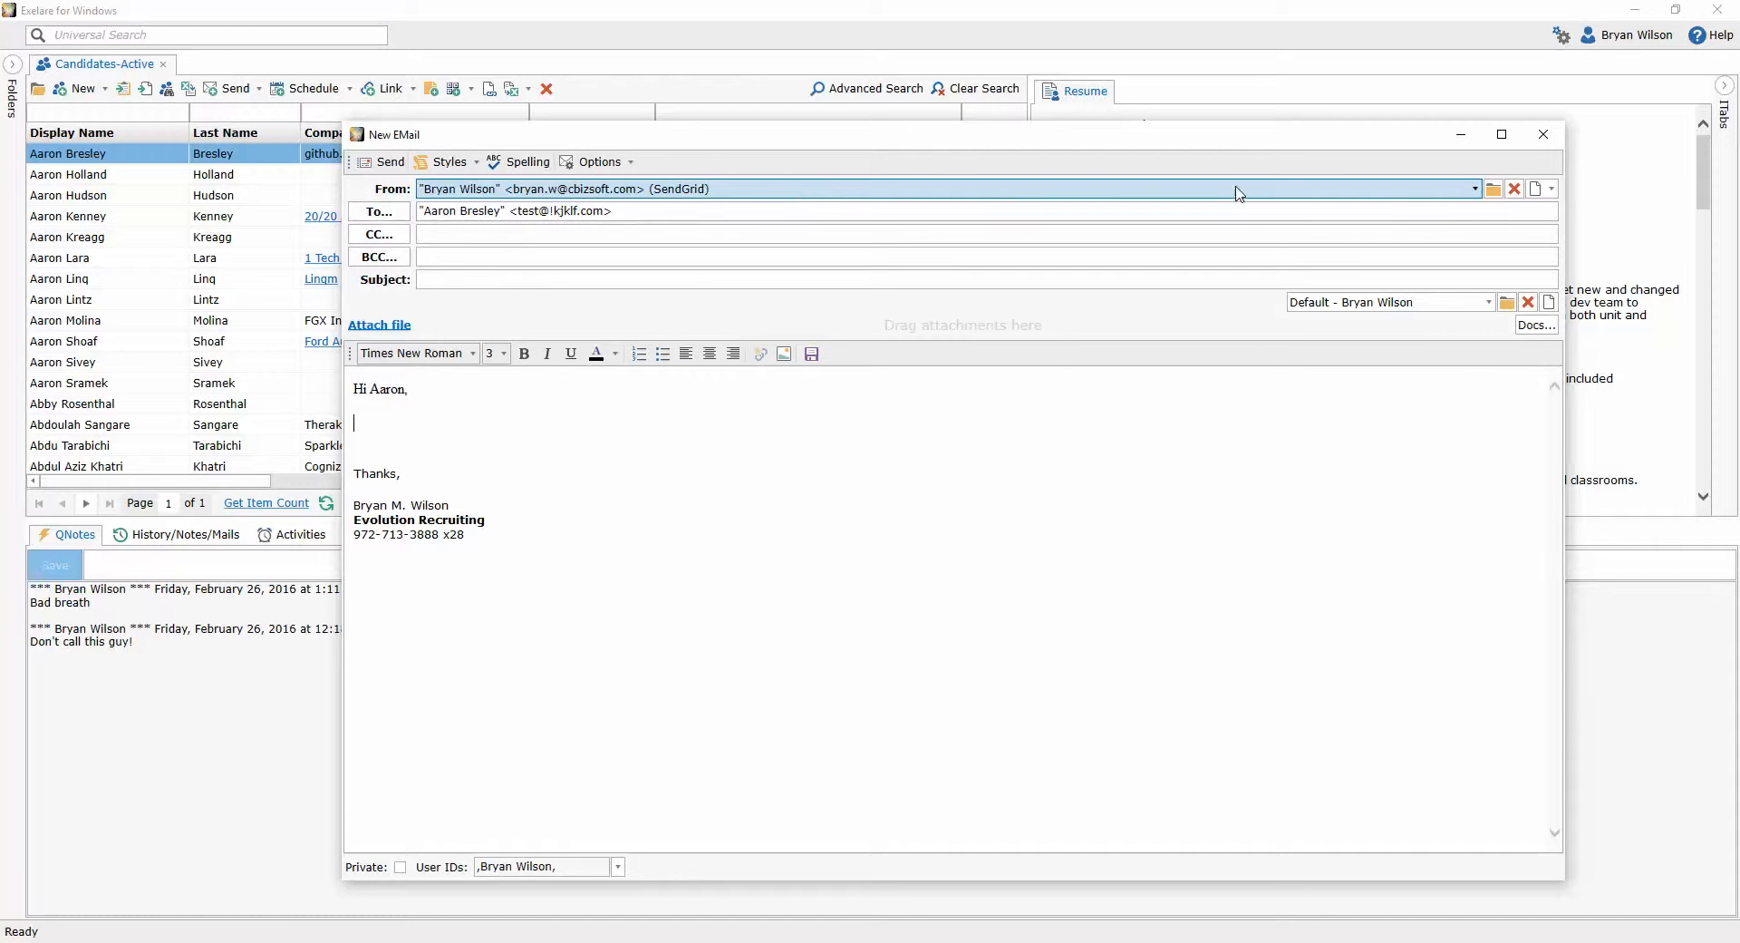
pyautogui.click(1474, 189)
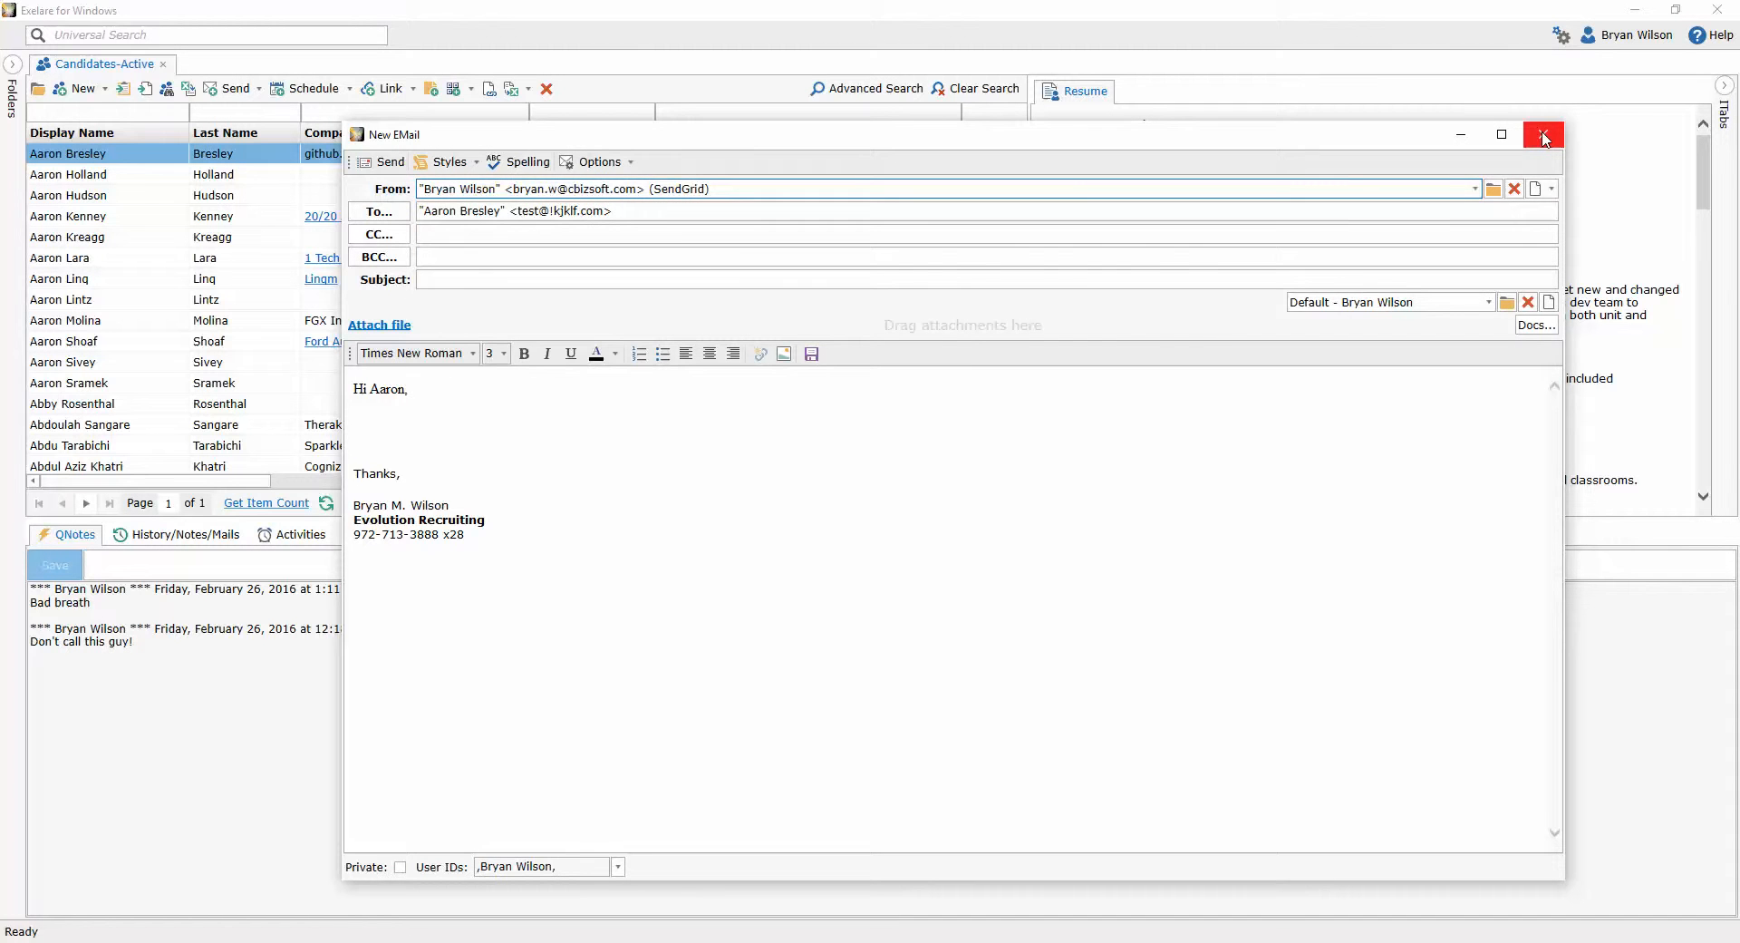
pyautogui.click(1542, 135)
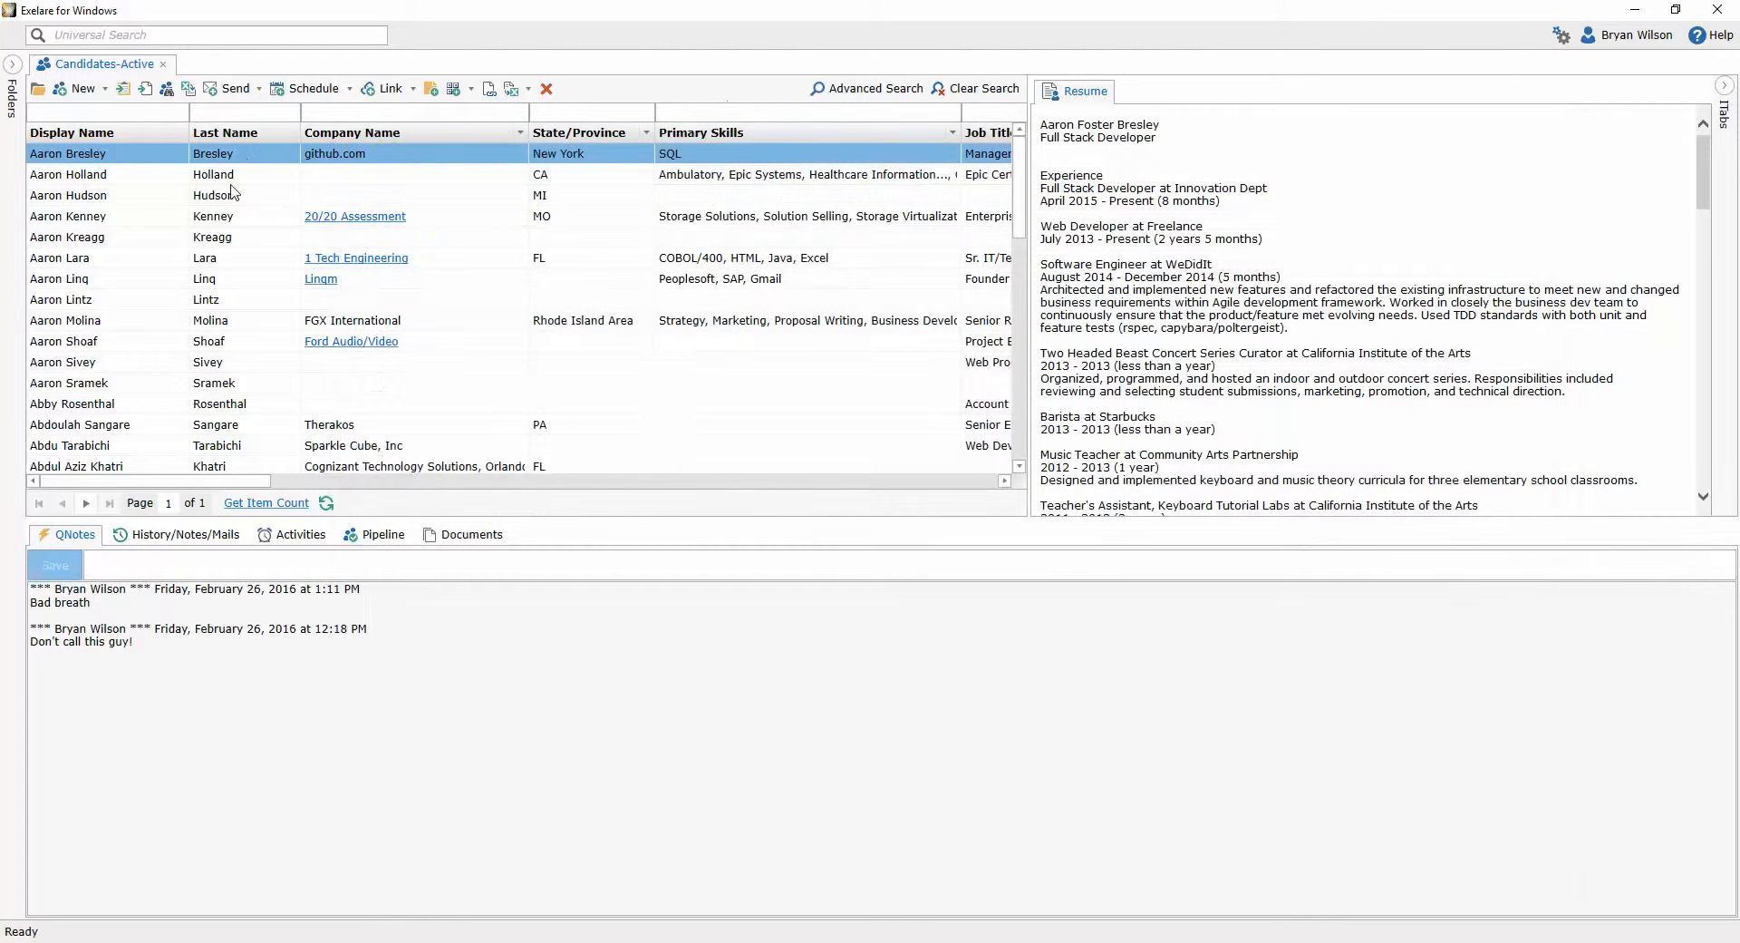
# - Start a merged mass email to the chosen candidates, review it, and close it unsent
pyautogui.click(82, 257)
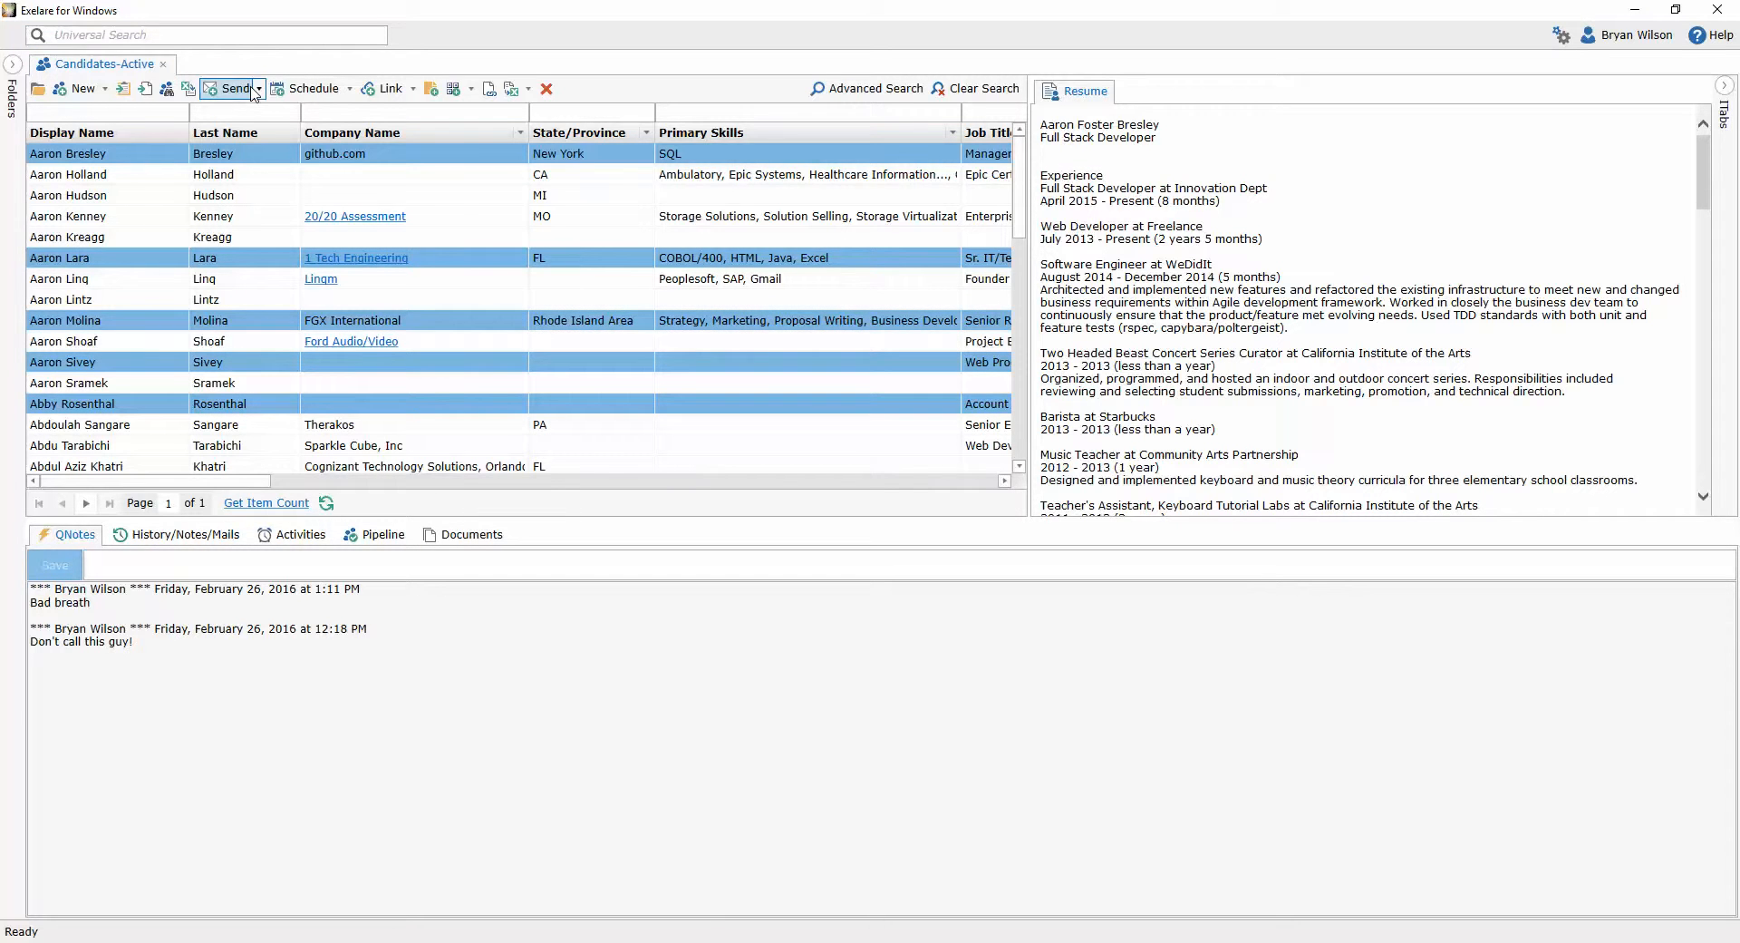
pyautogui.click(233, 88)
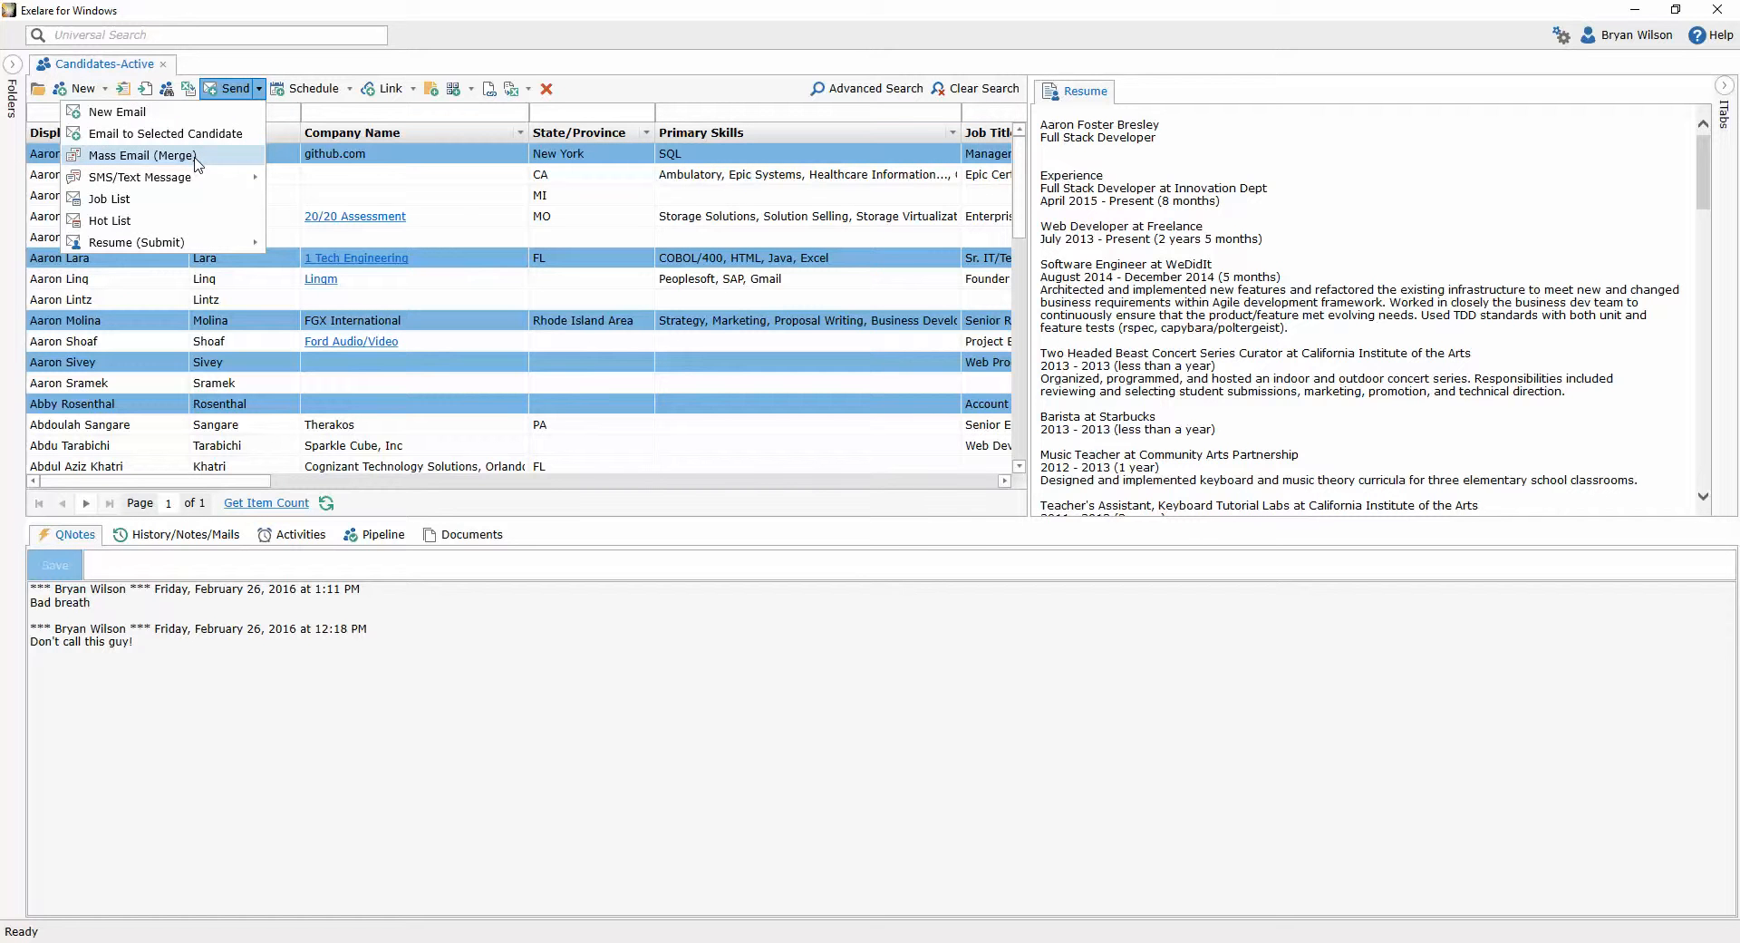
pyautogui.click(142, 155)
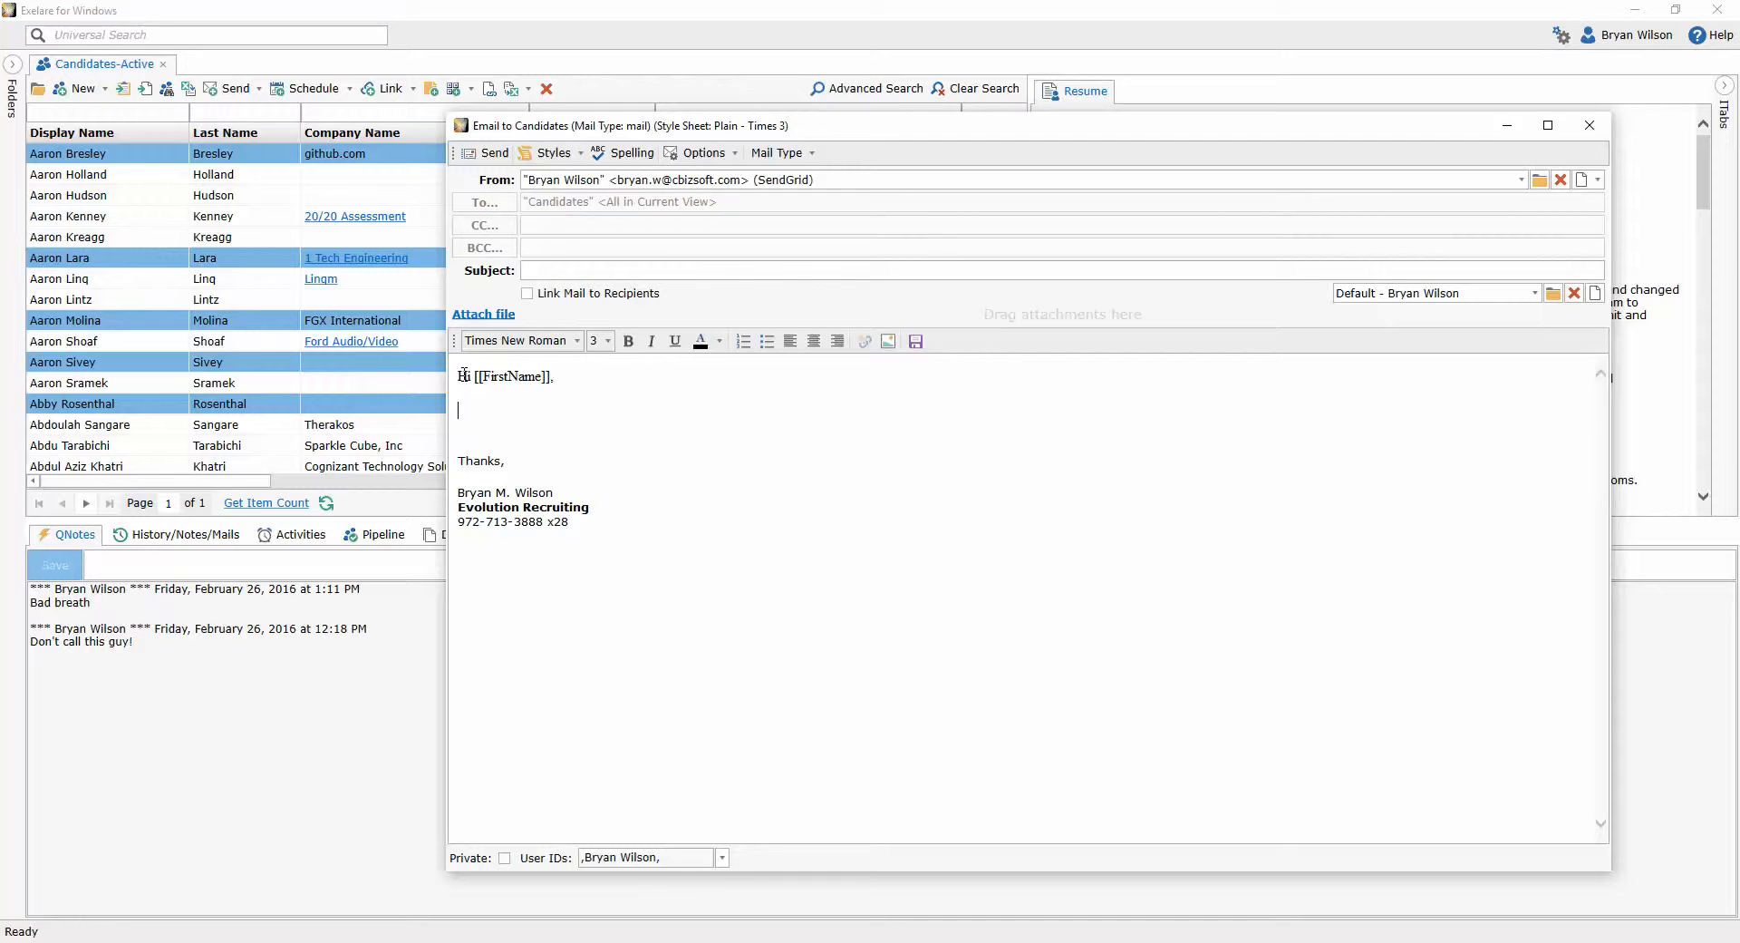
pyautogui.doubleClick(510, 375)
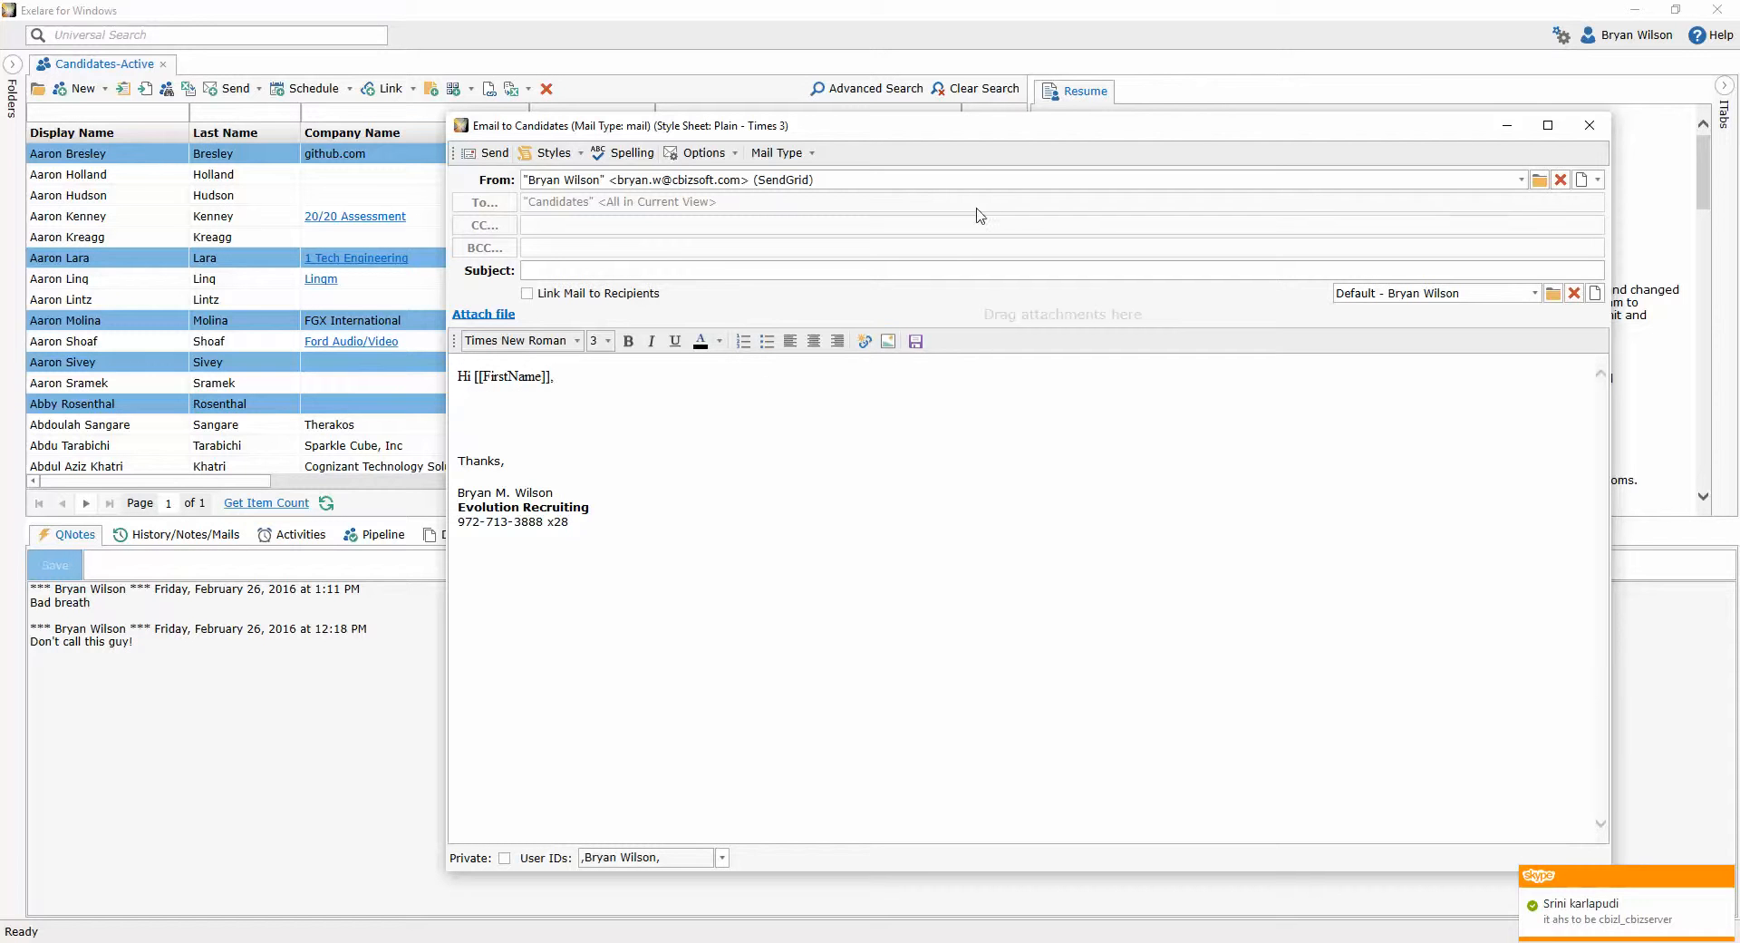
pyautogui.click(1520, 180)
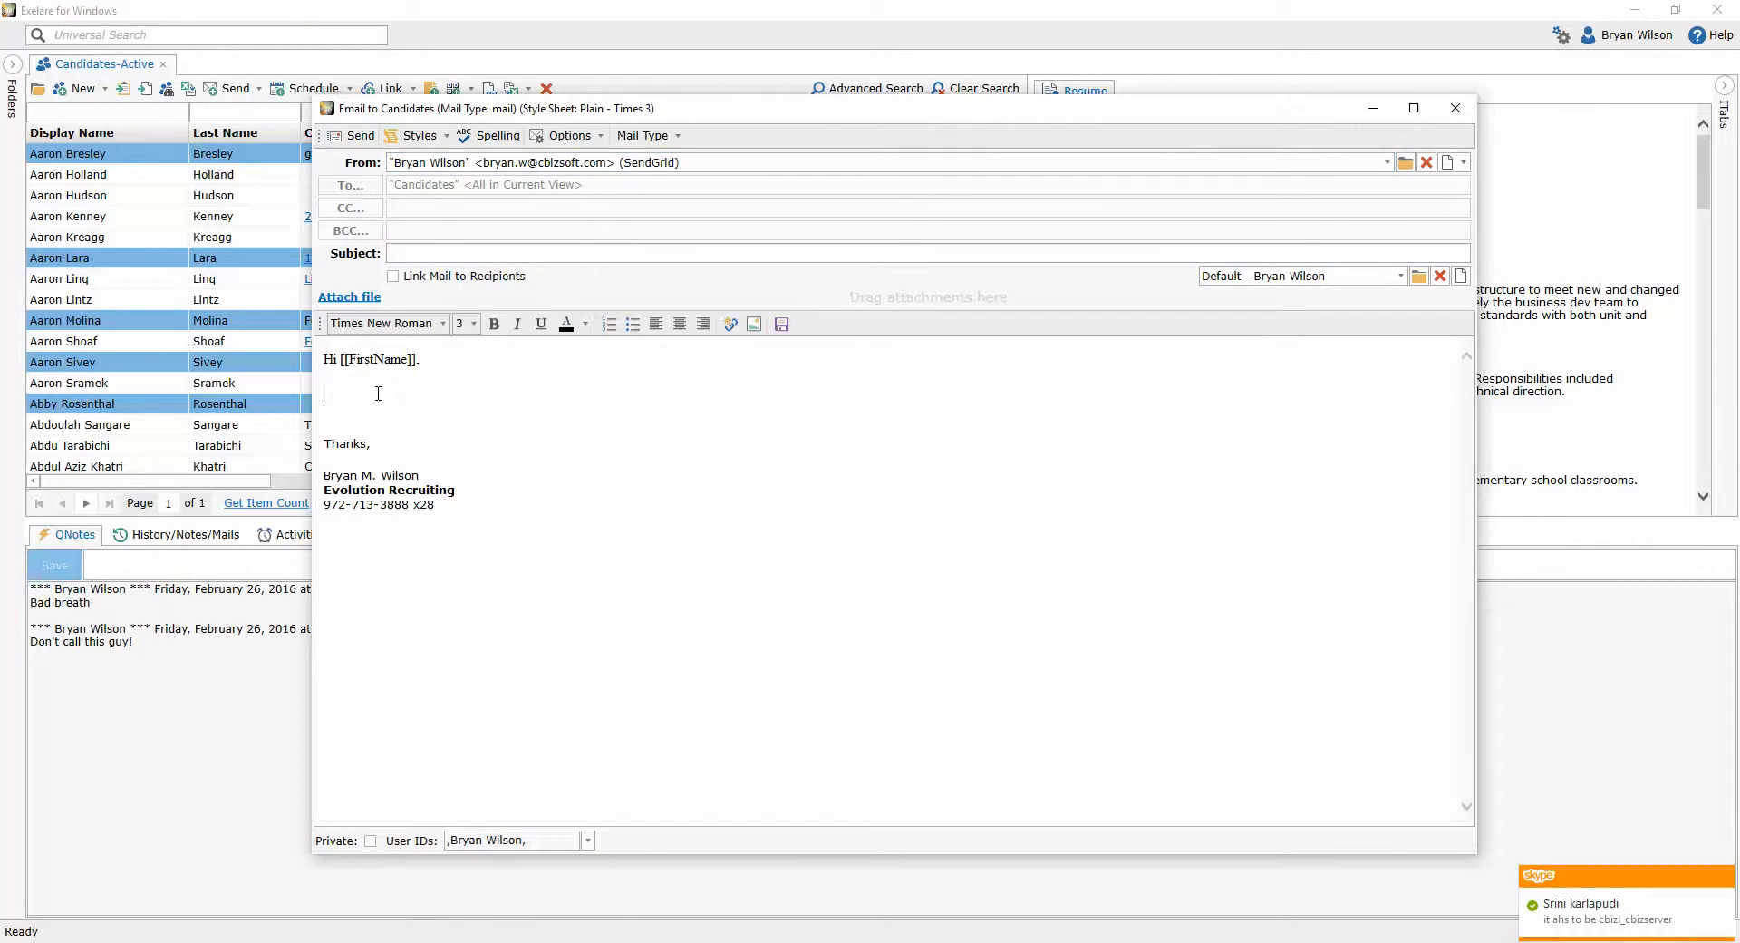
pyautogui.moveTo(1454, 108)
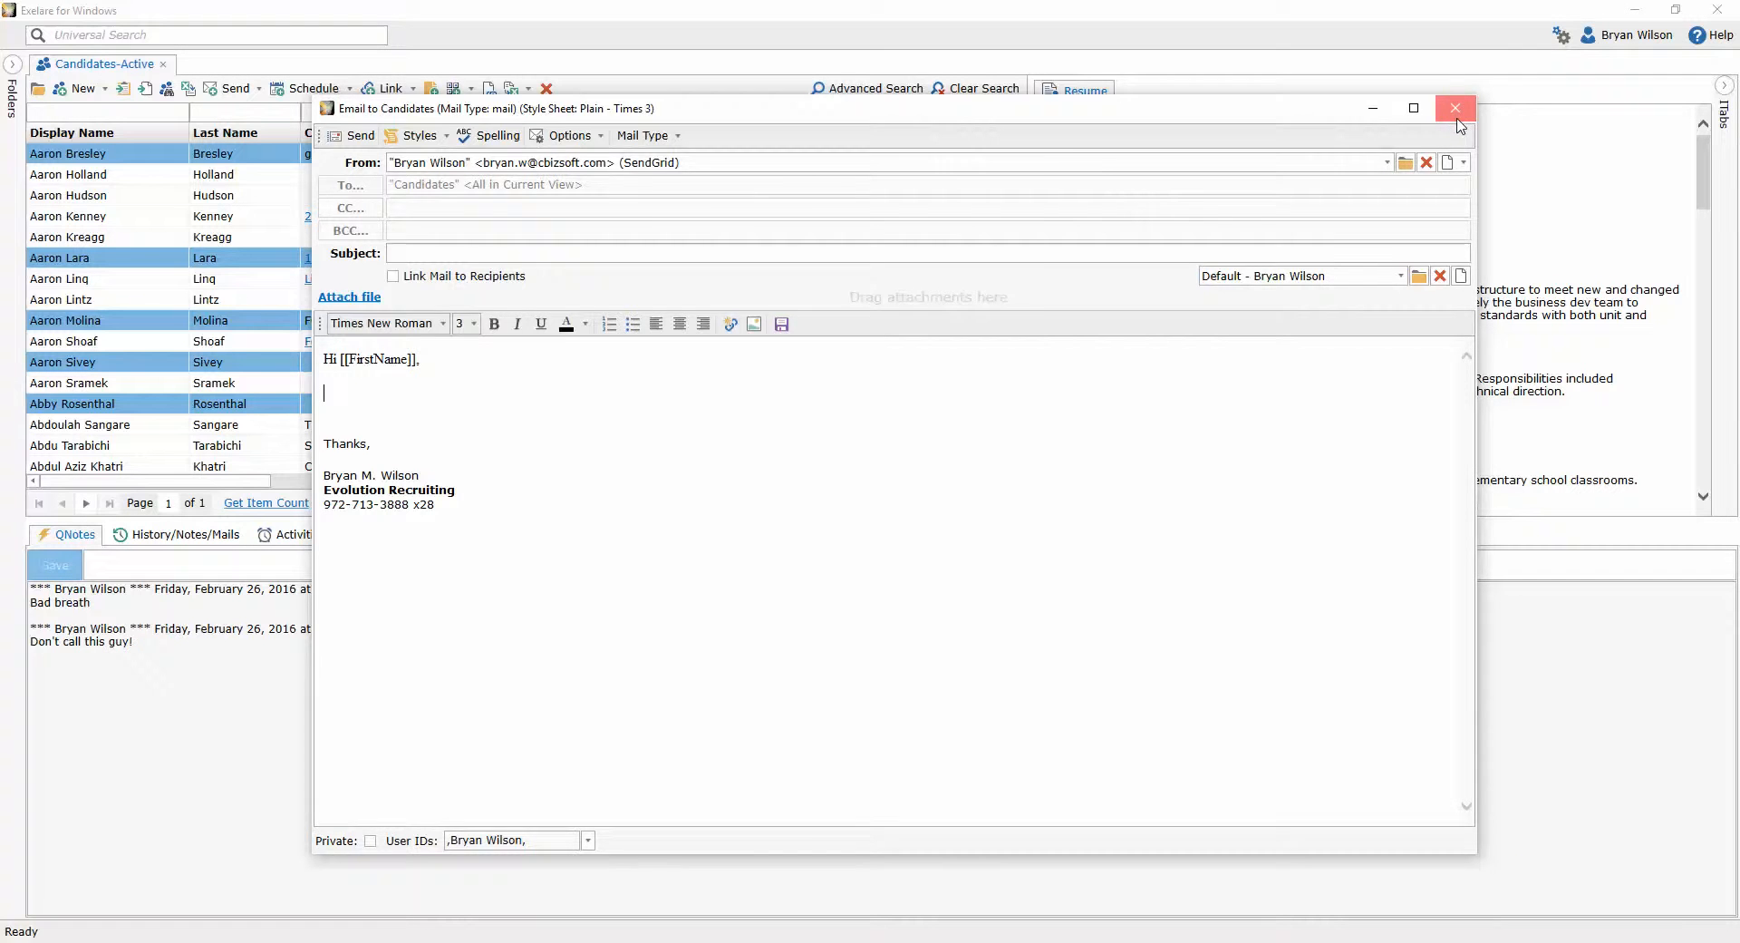
pyautogui.click(1456, 107)
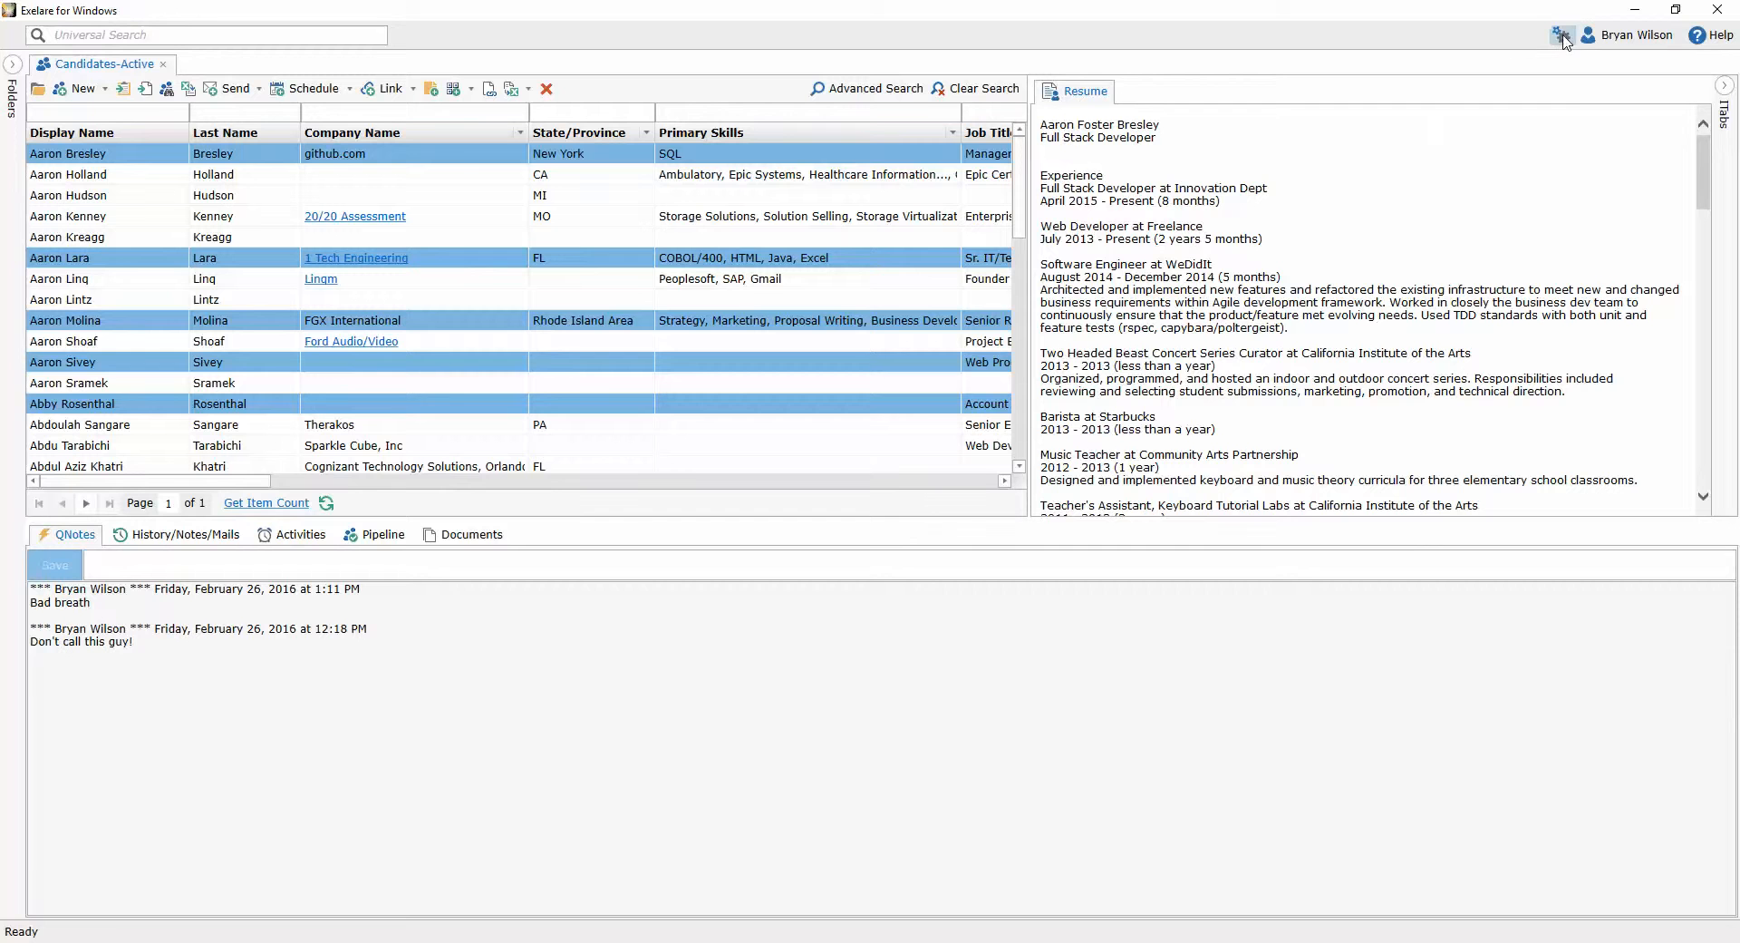
# - Open User Options' advanced EMail settings and select the SendGrid identity for editing
pyautogui.click(1557, 34)
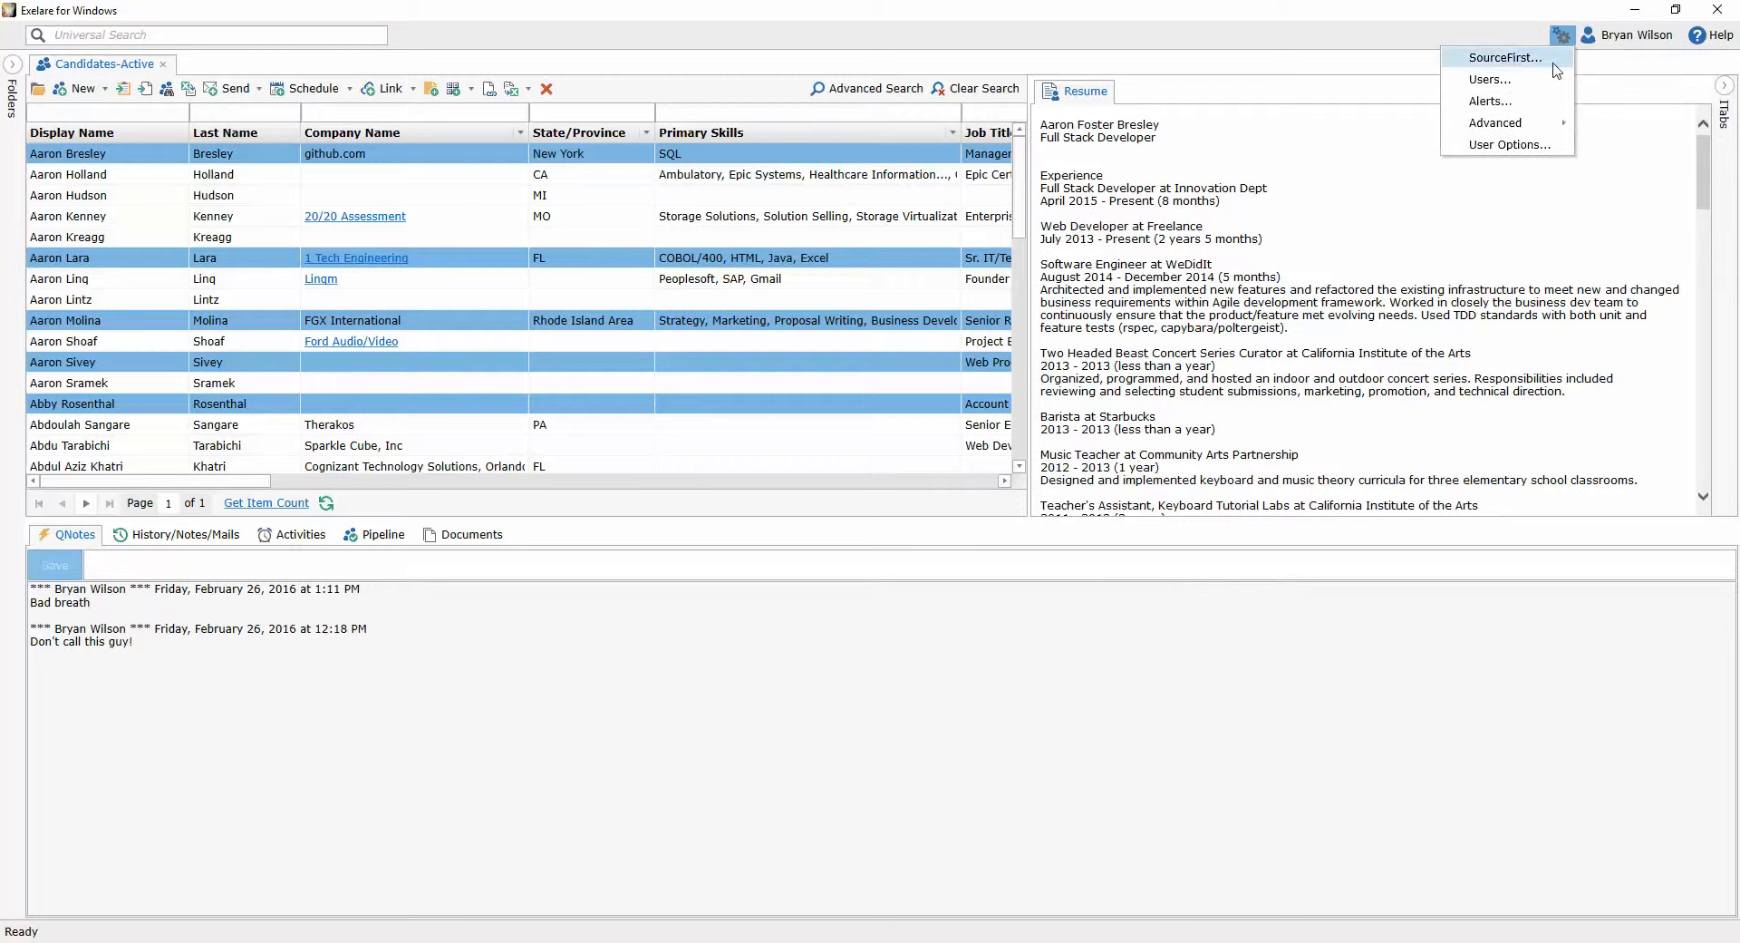
pyautogui.moveTo(1519, 151)
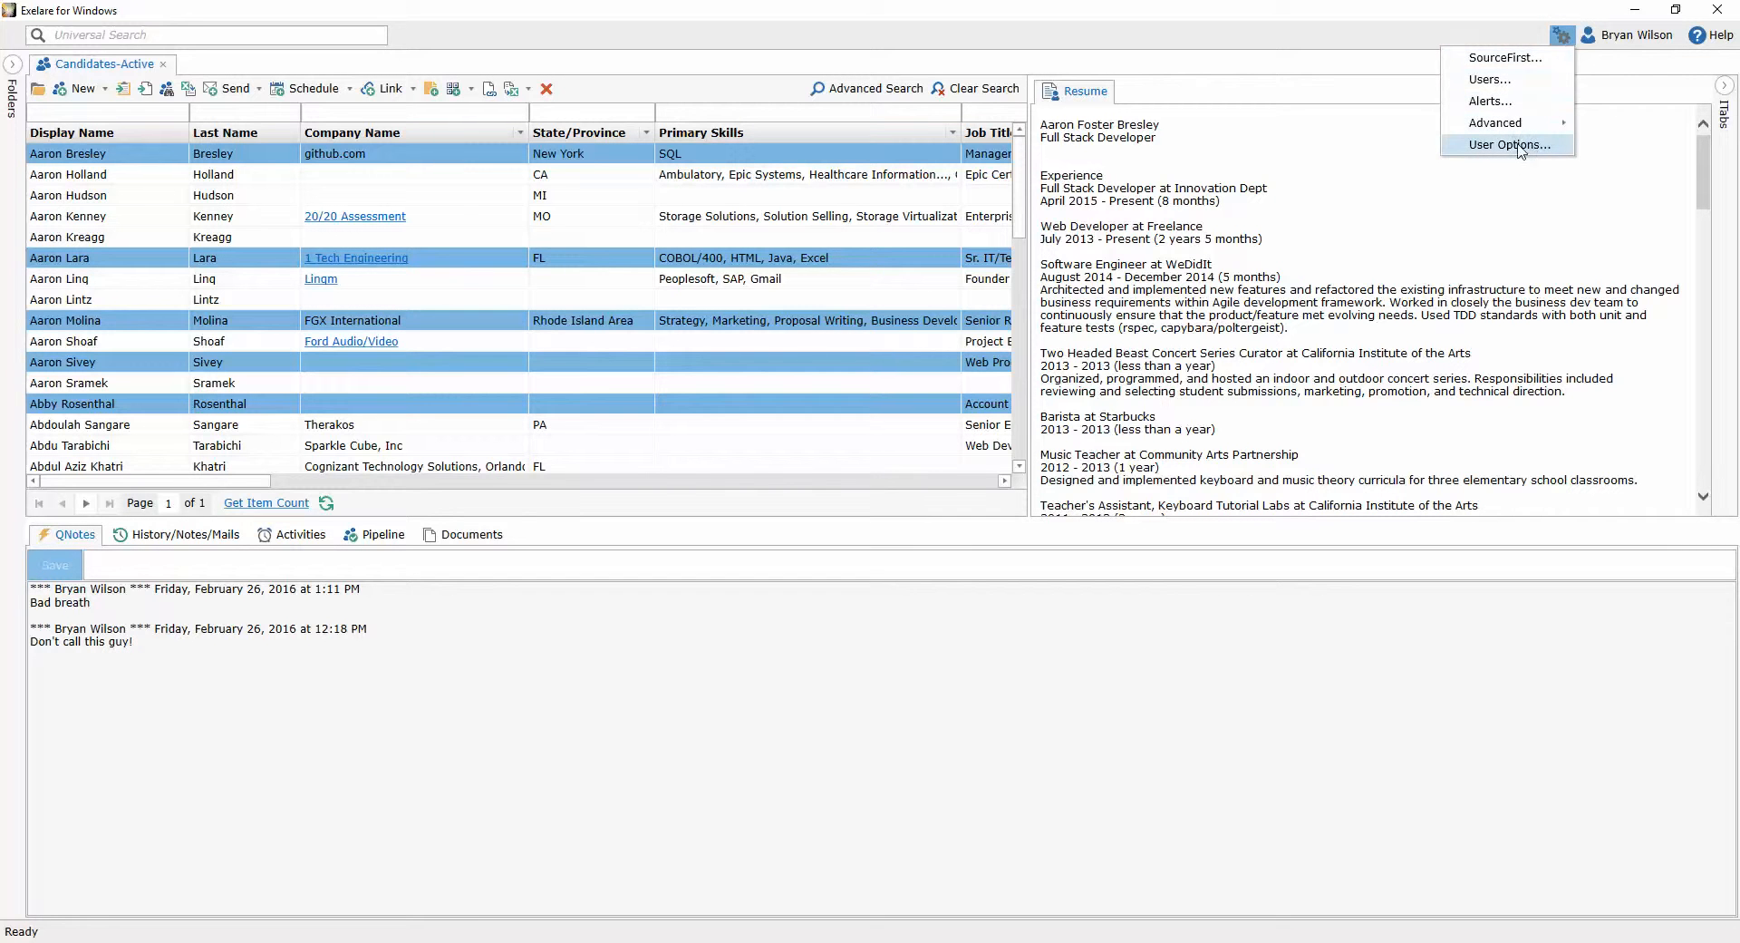
pyautogui.click(1508, 145)
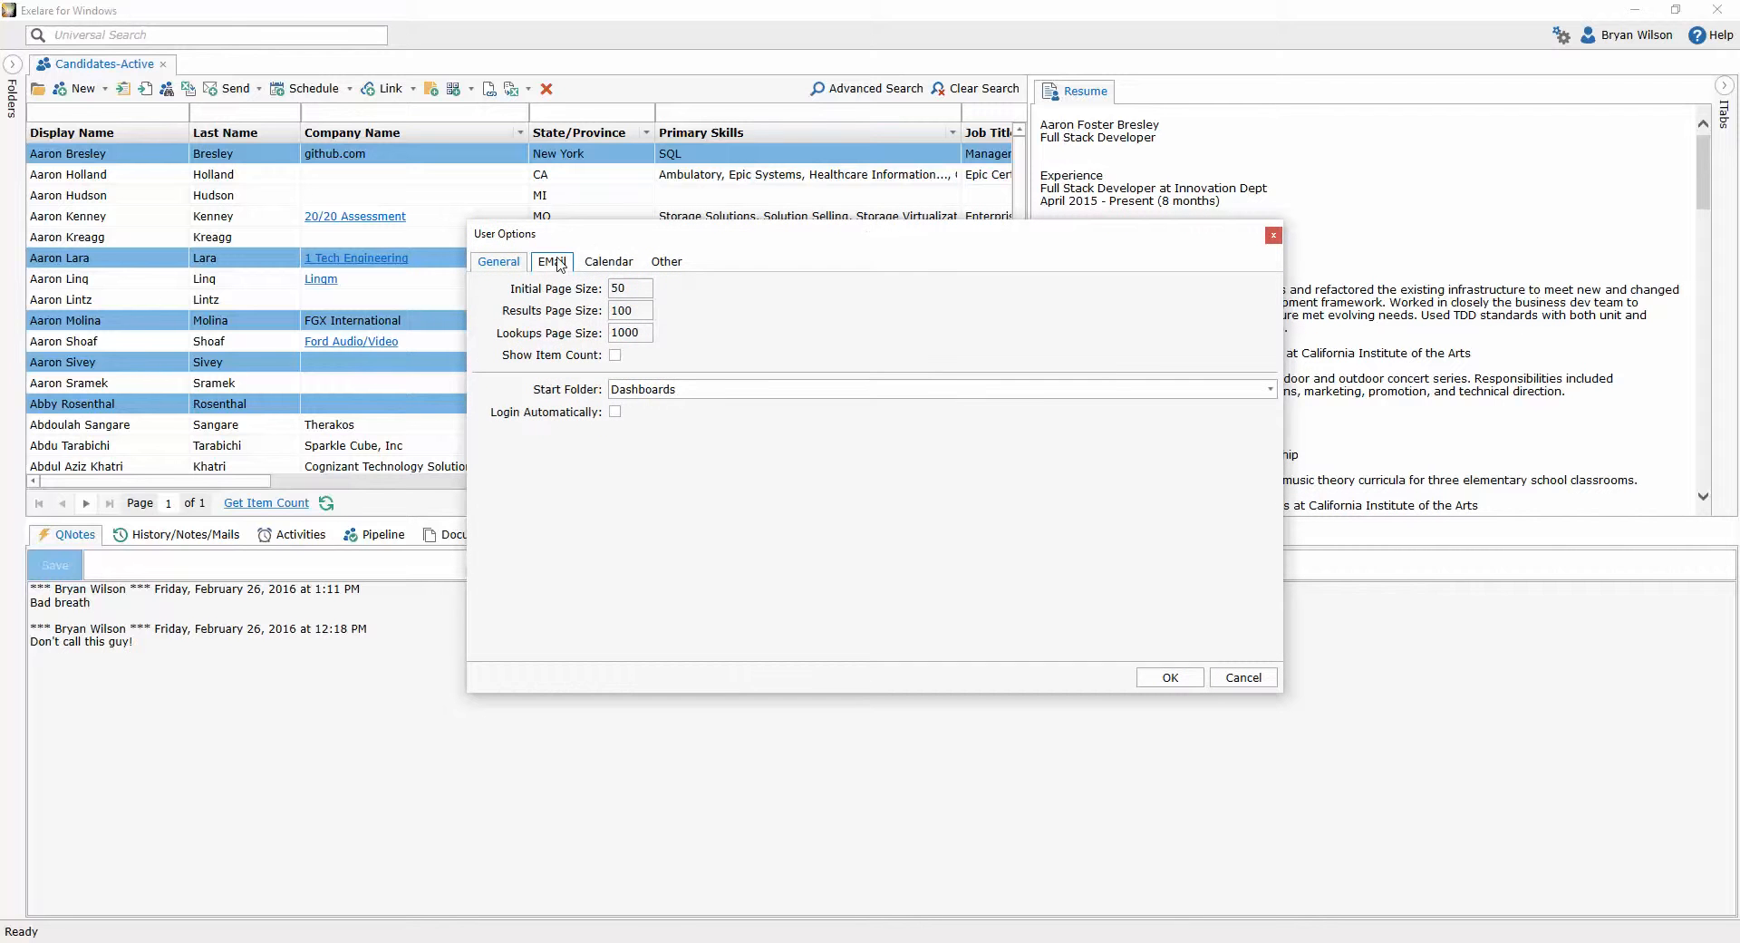
pyautogui.click(552, 261)
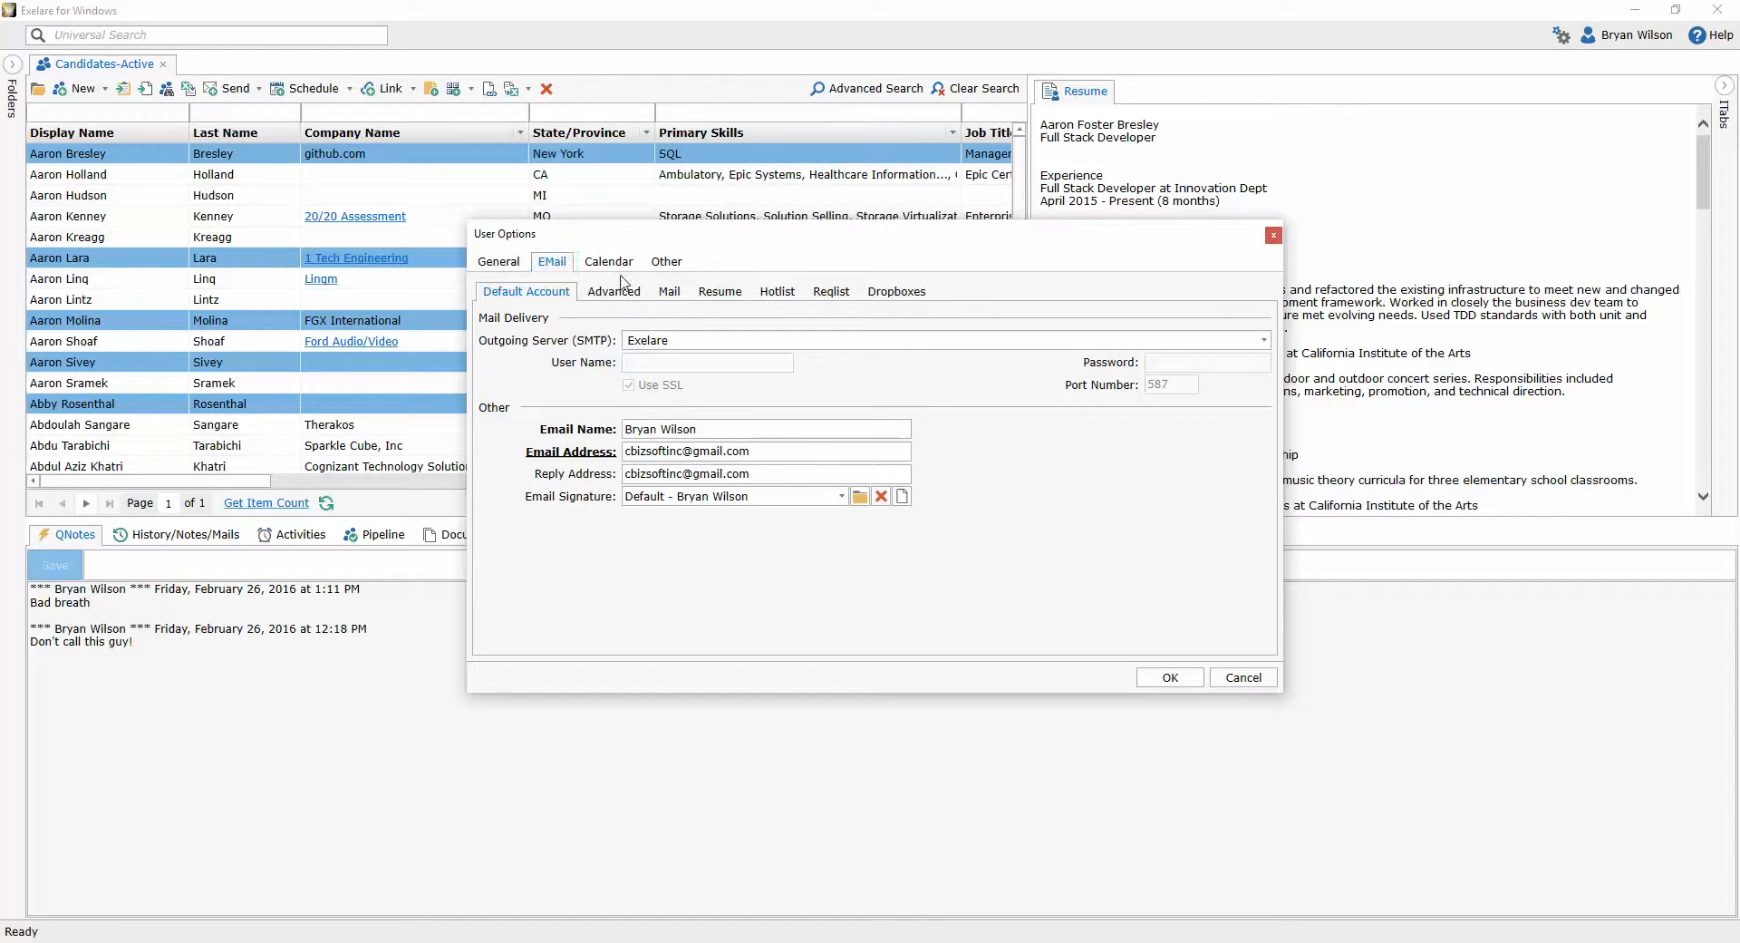
pyautogui.click(614, 291)
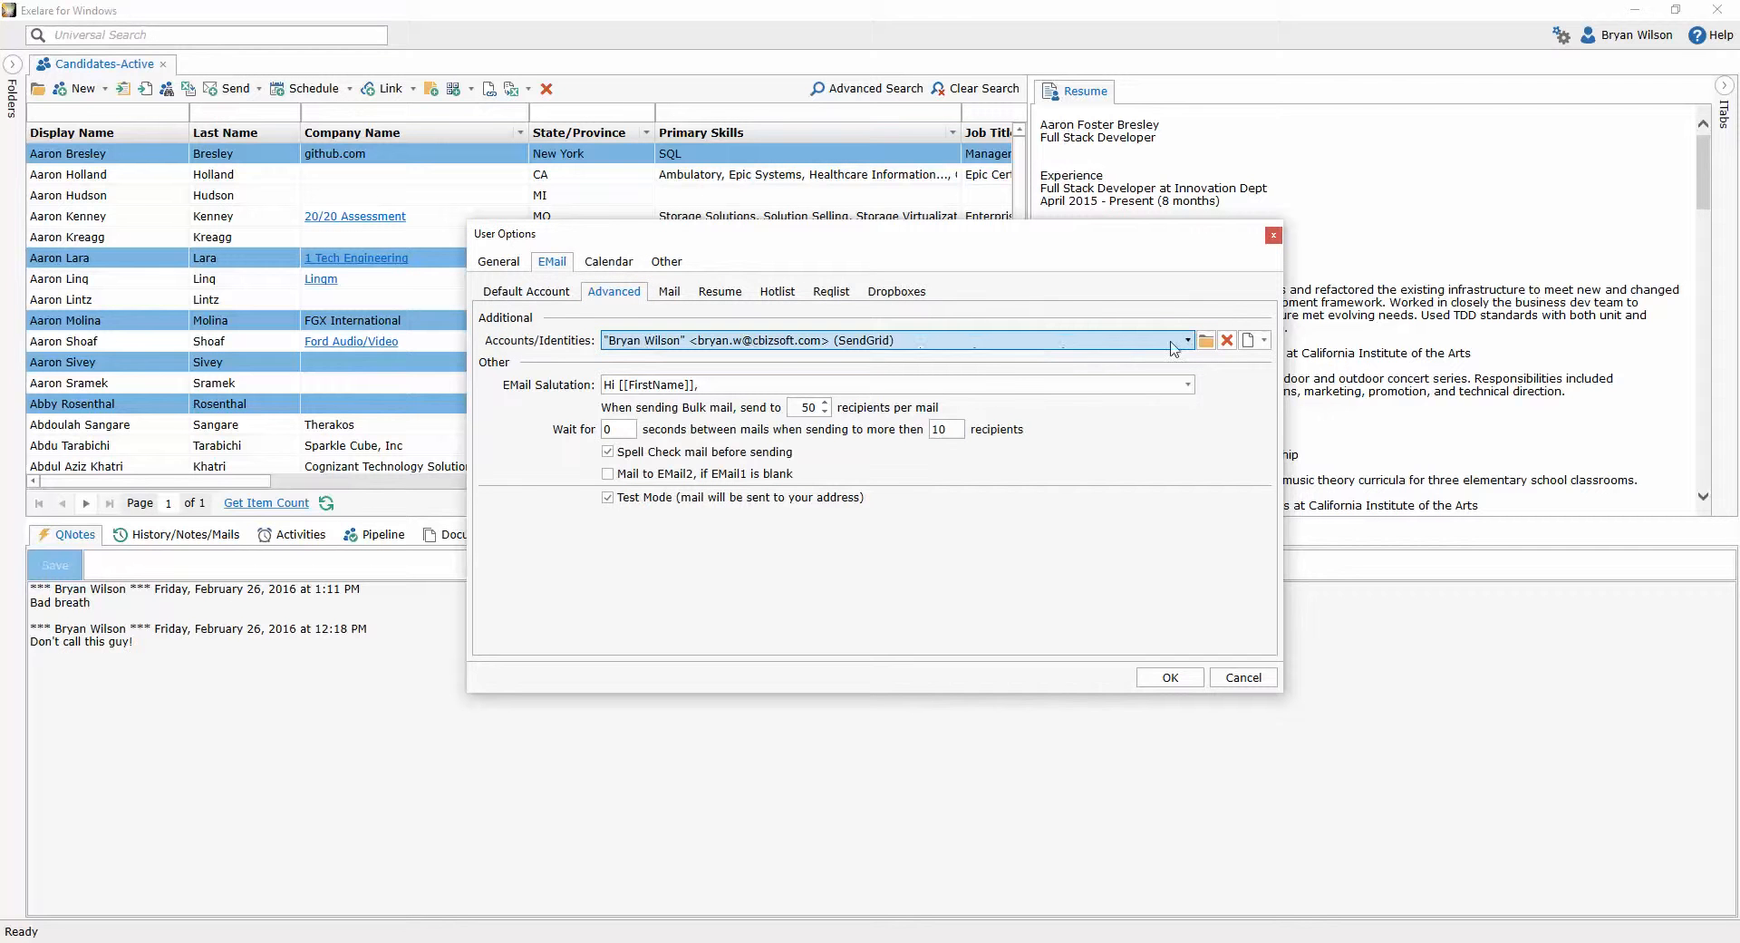
pyautogui.click(1186, 340)
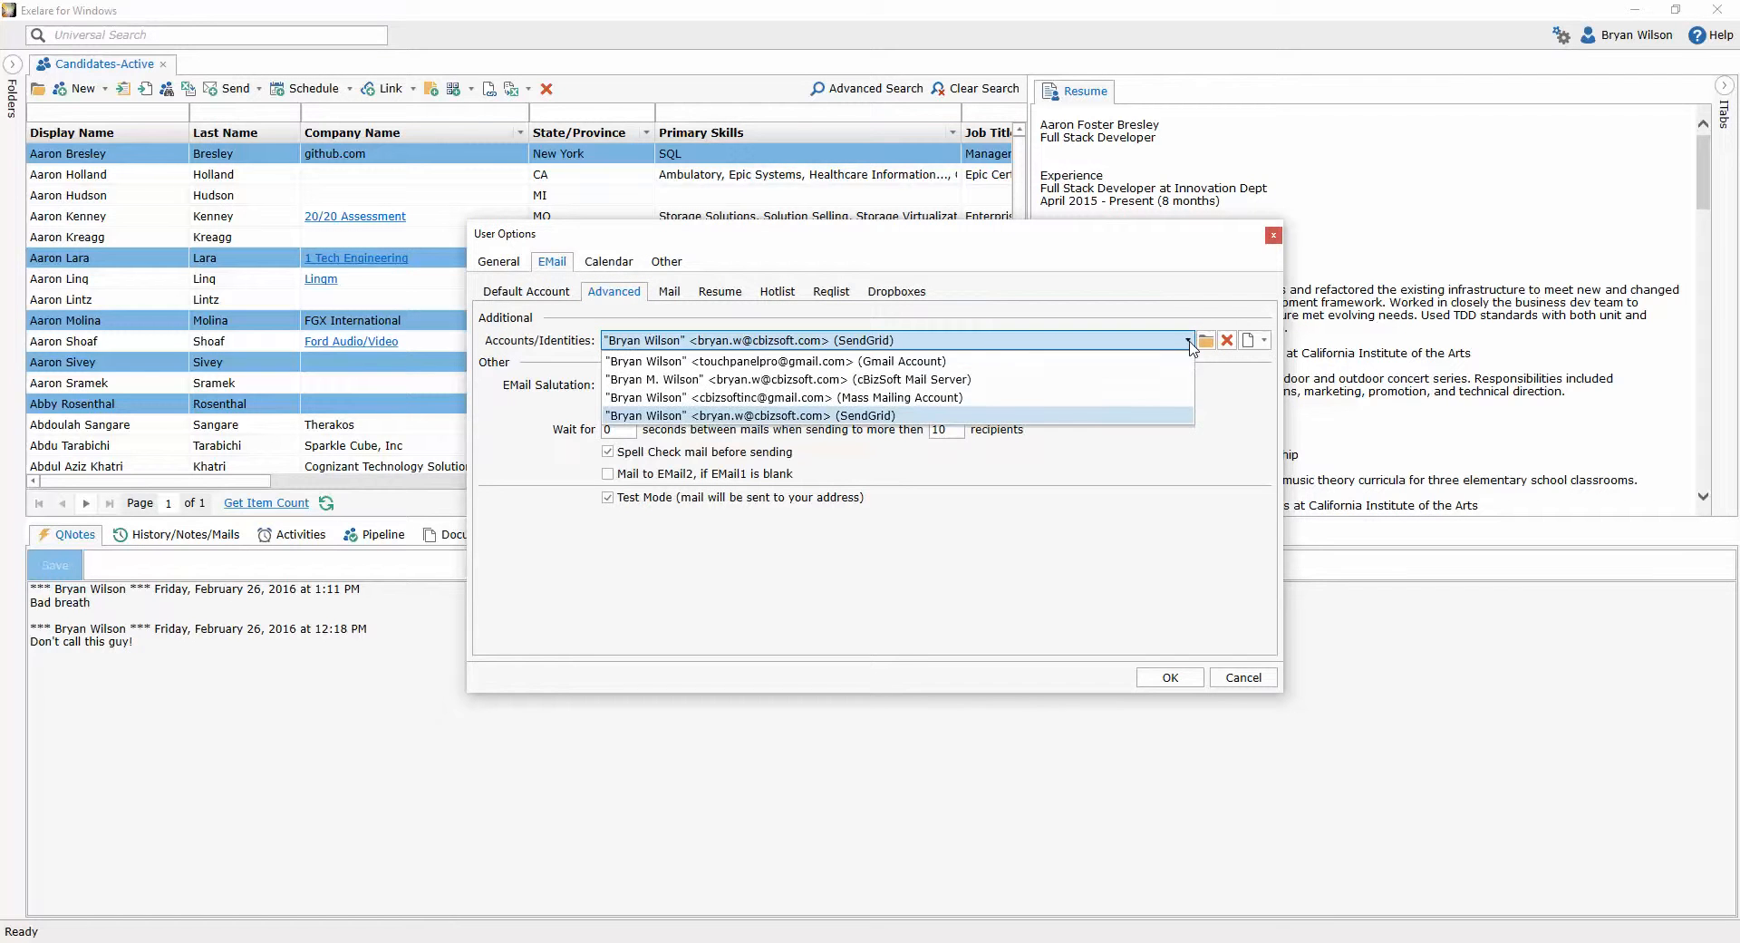
pyautogui.moveTo(1163, 407)
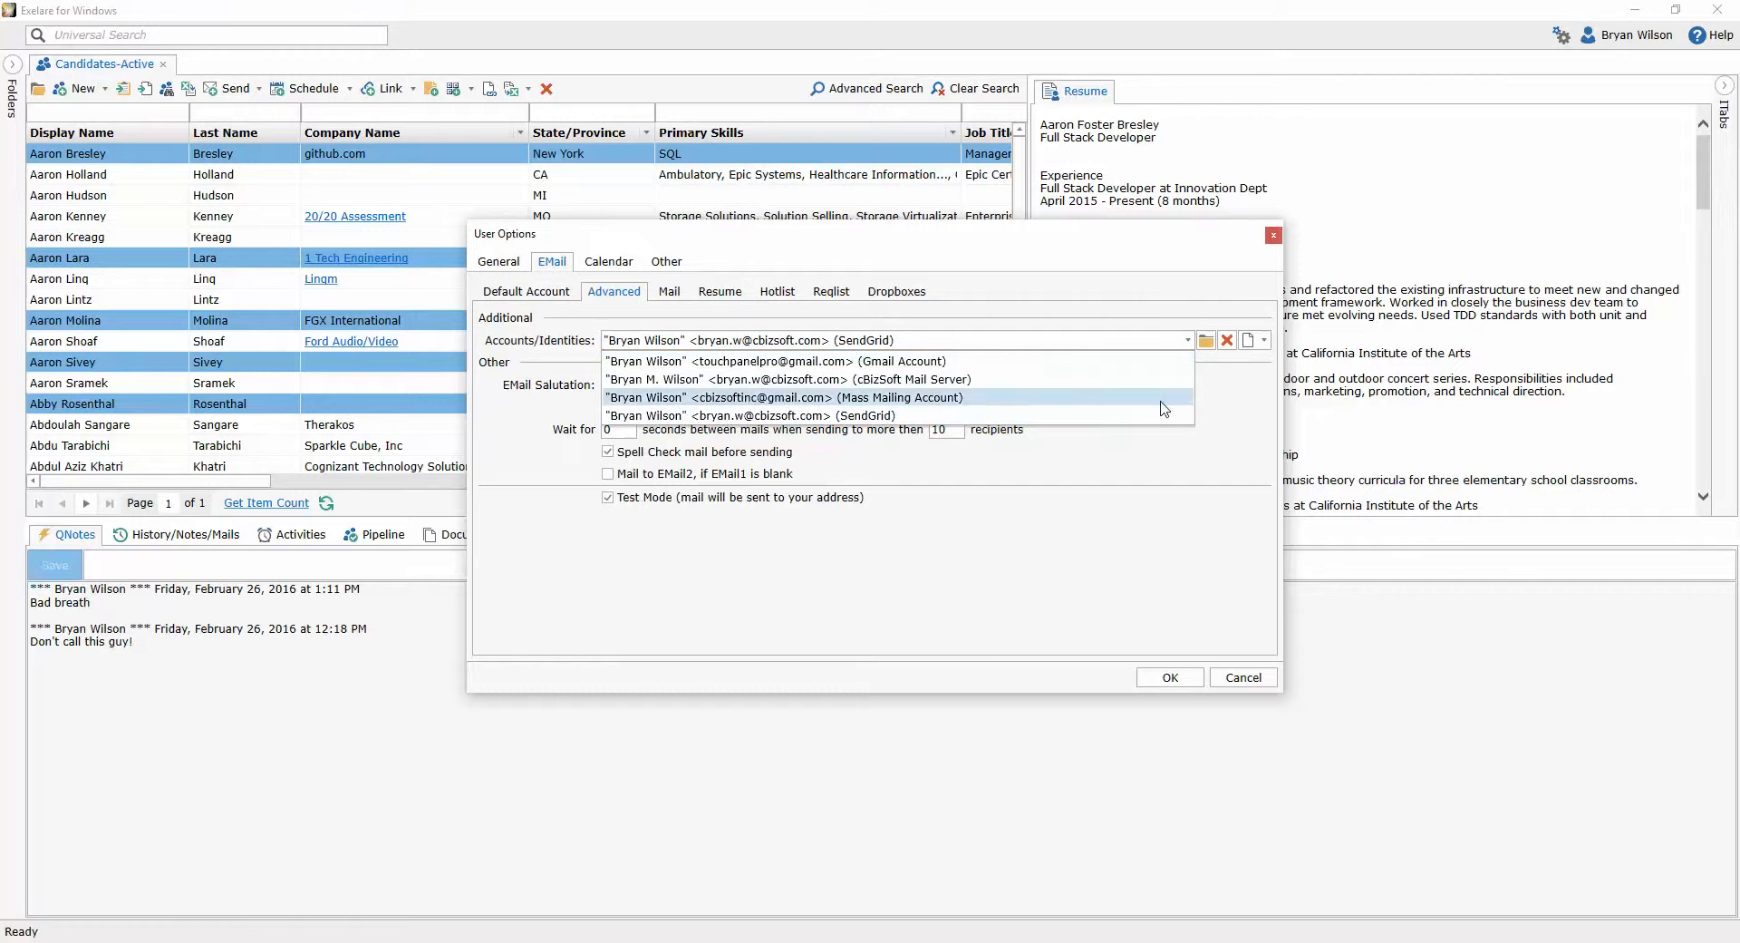
pyautogui.moveTo(1155, 315)
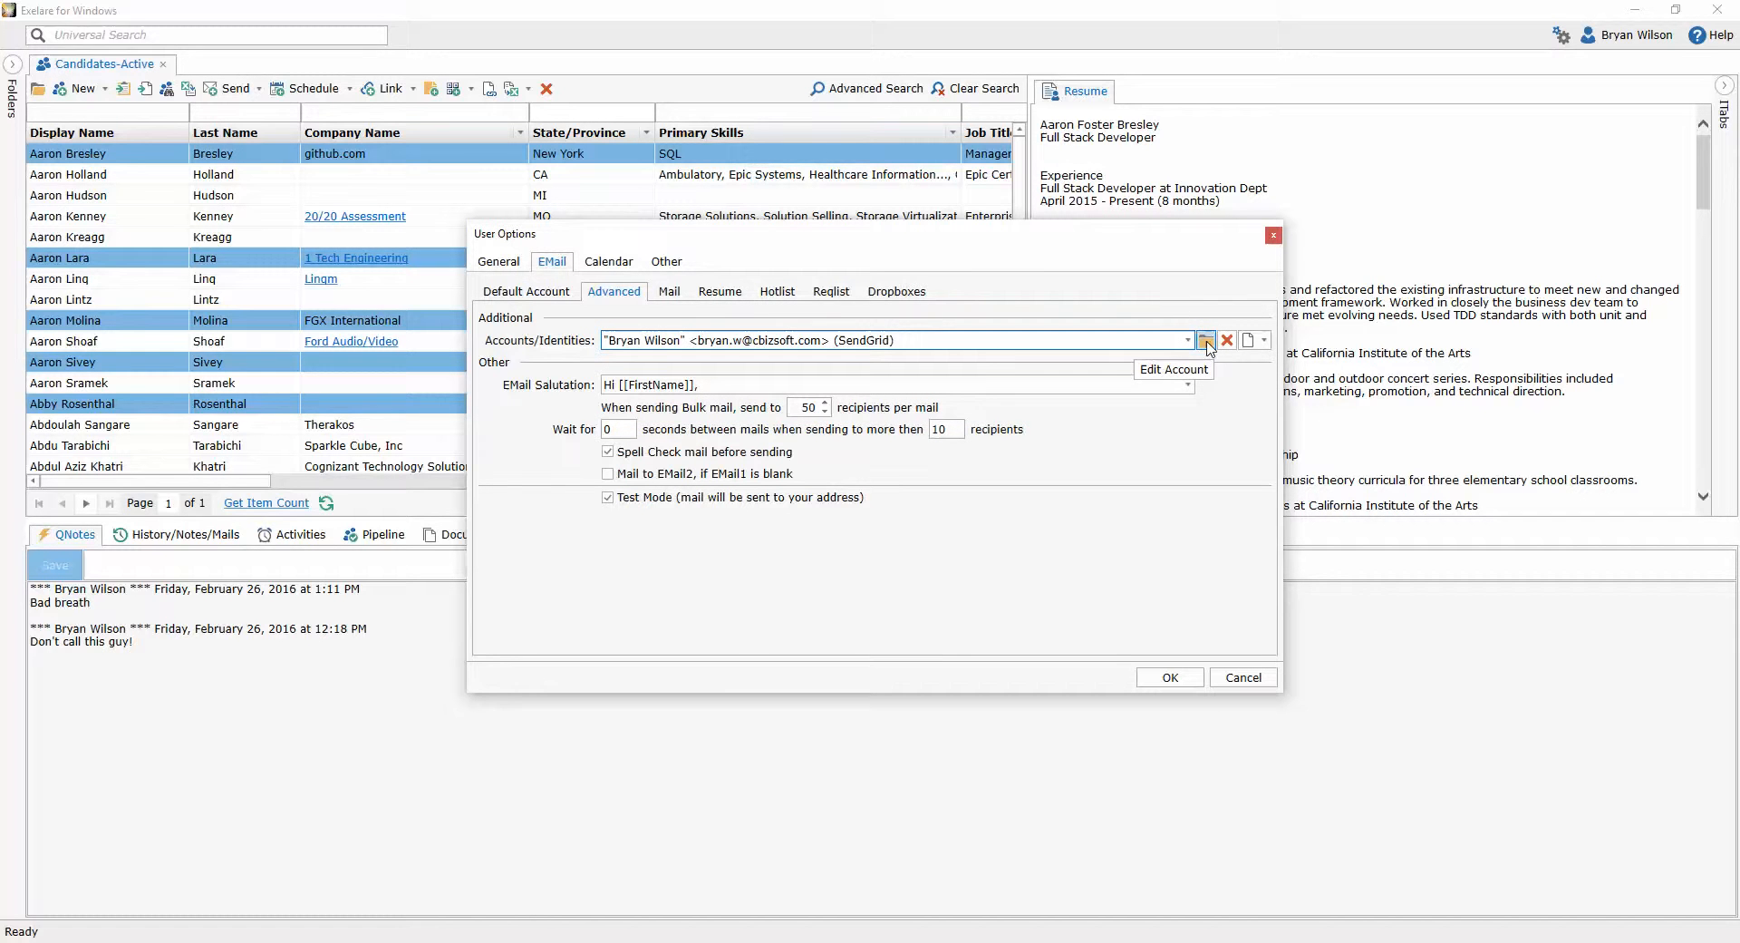
pyautogui.click(1205, 340)
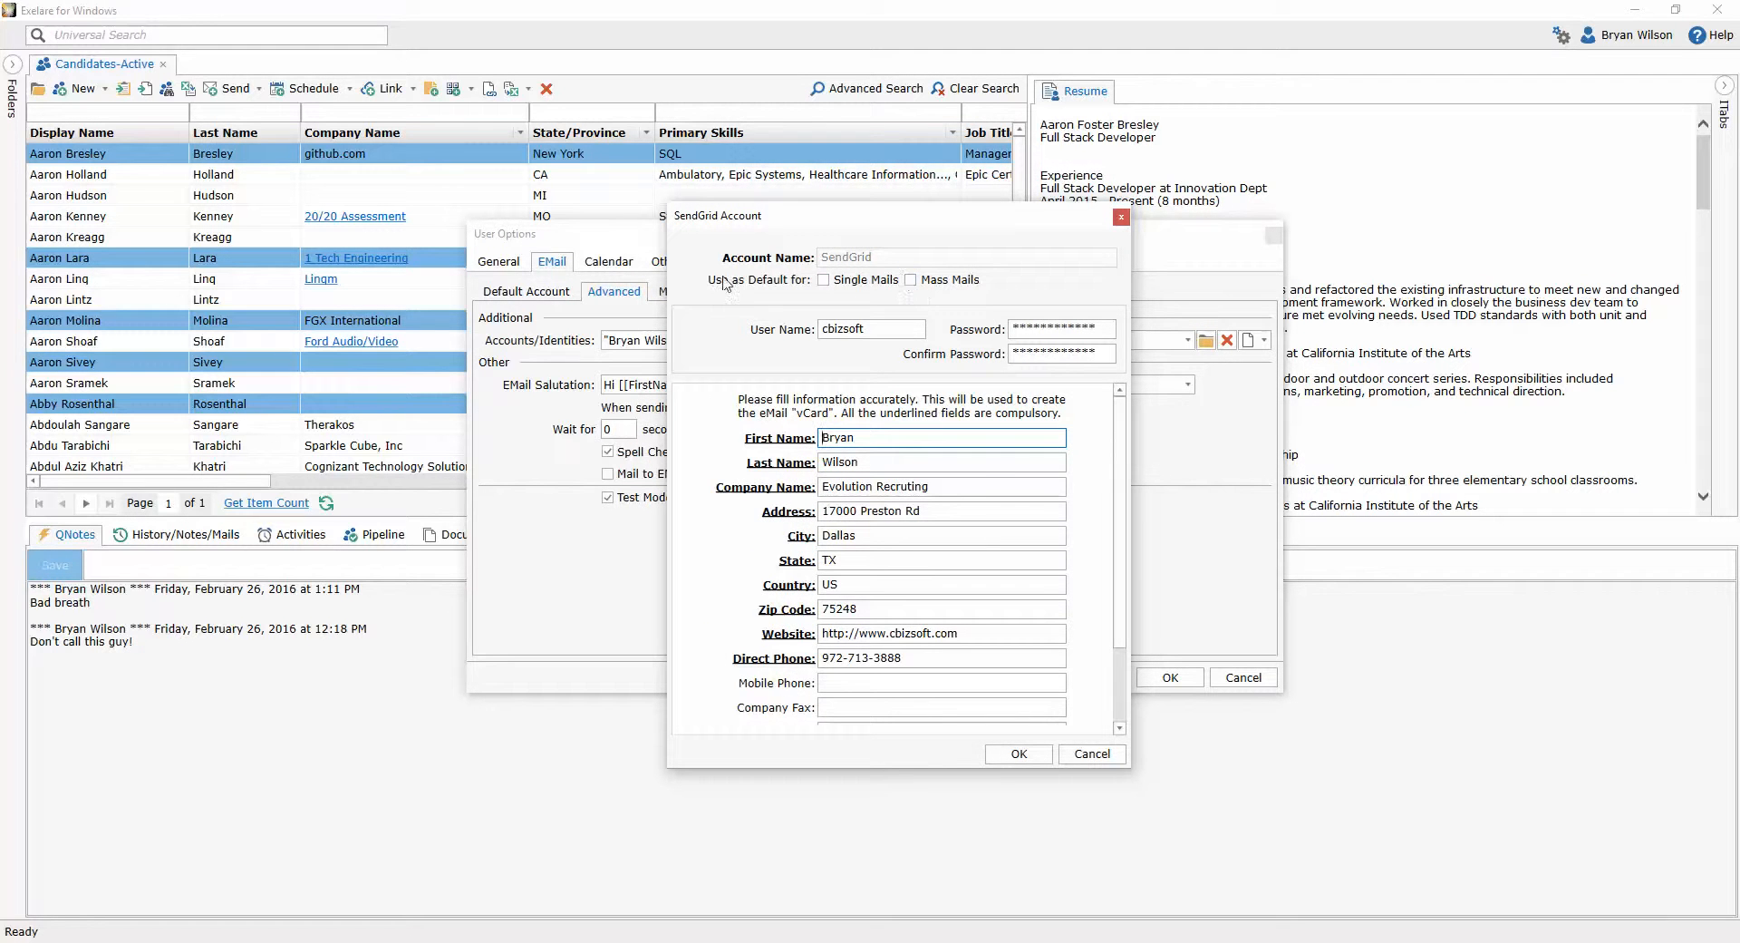
# - Tick 'Mass Mails' as the SendGrid account's default use and save with OK
pyautogui.click(910, 281)
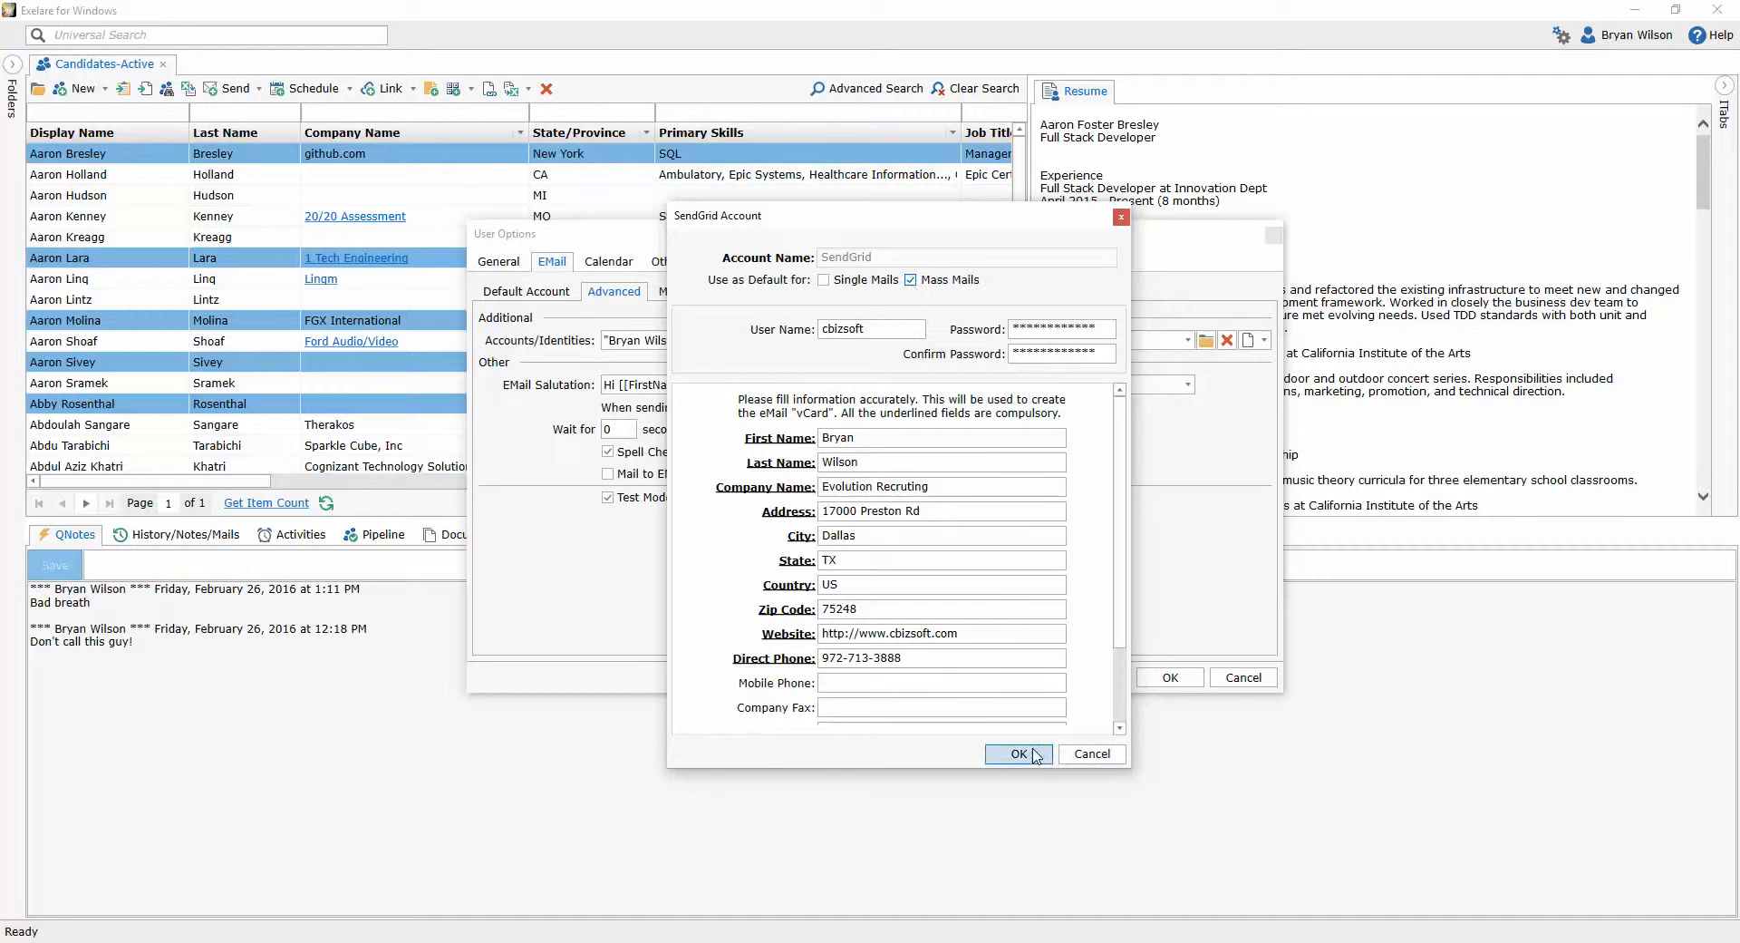
pyautogui.click(1018, 754)
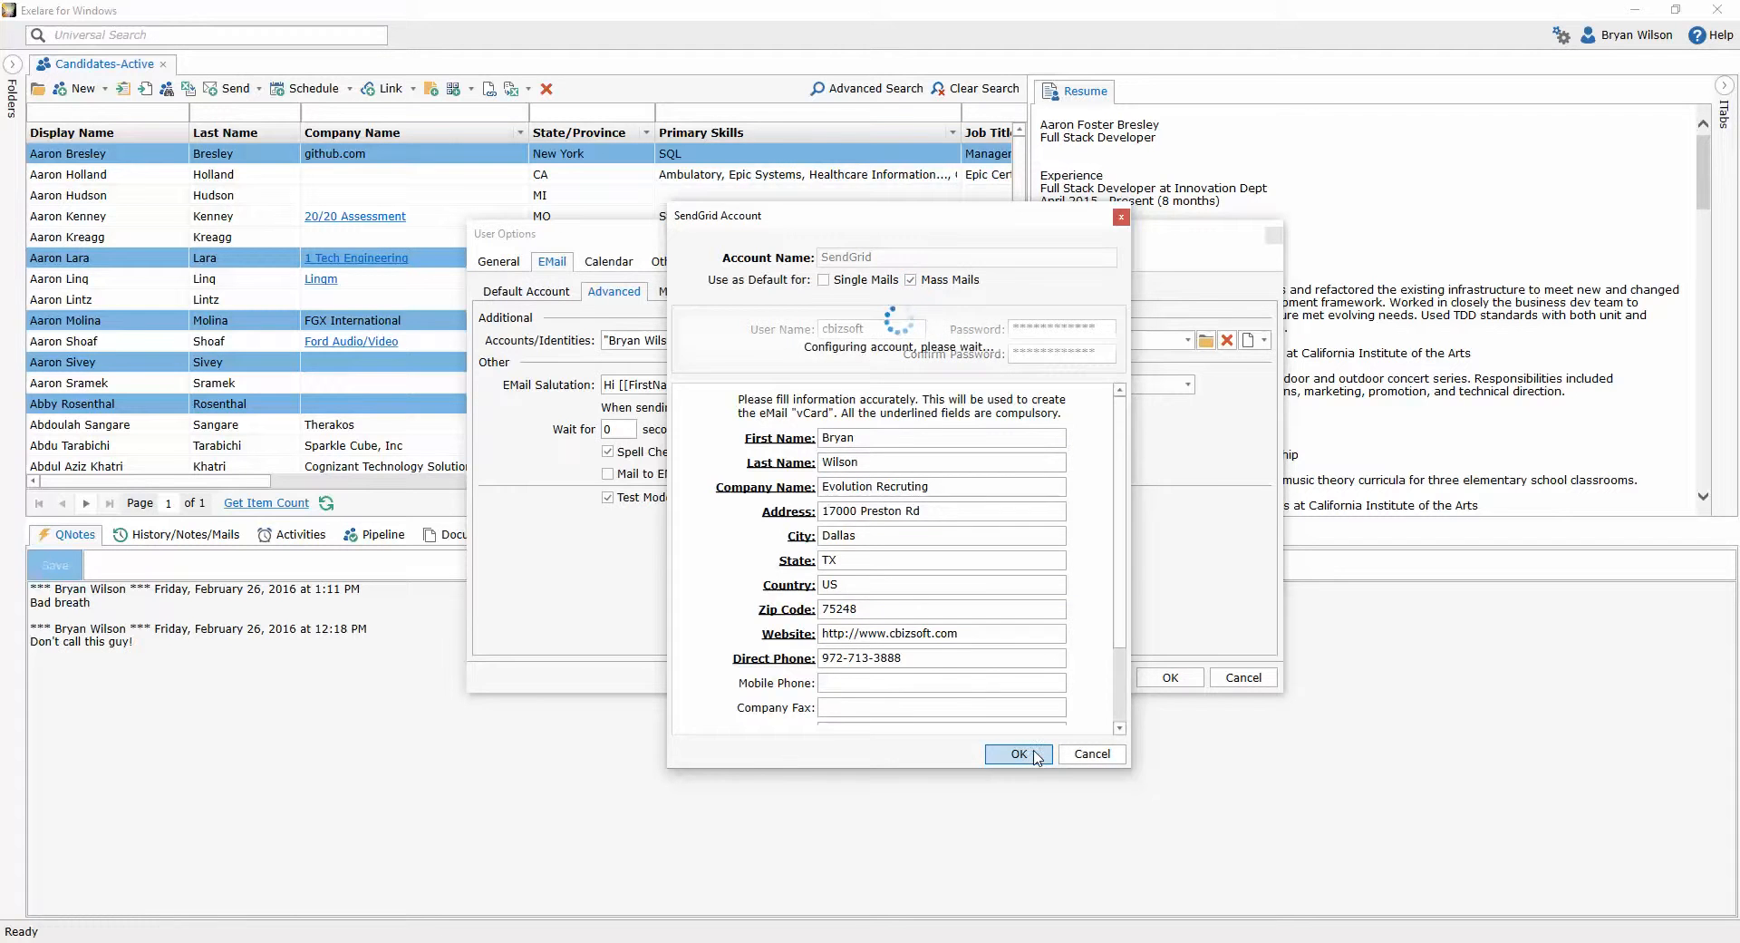
pyautogui.click(1017, 754)
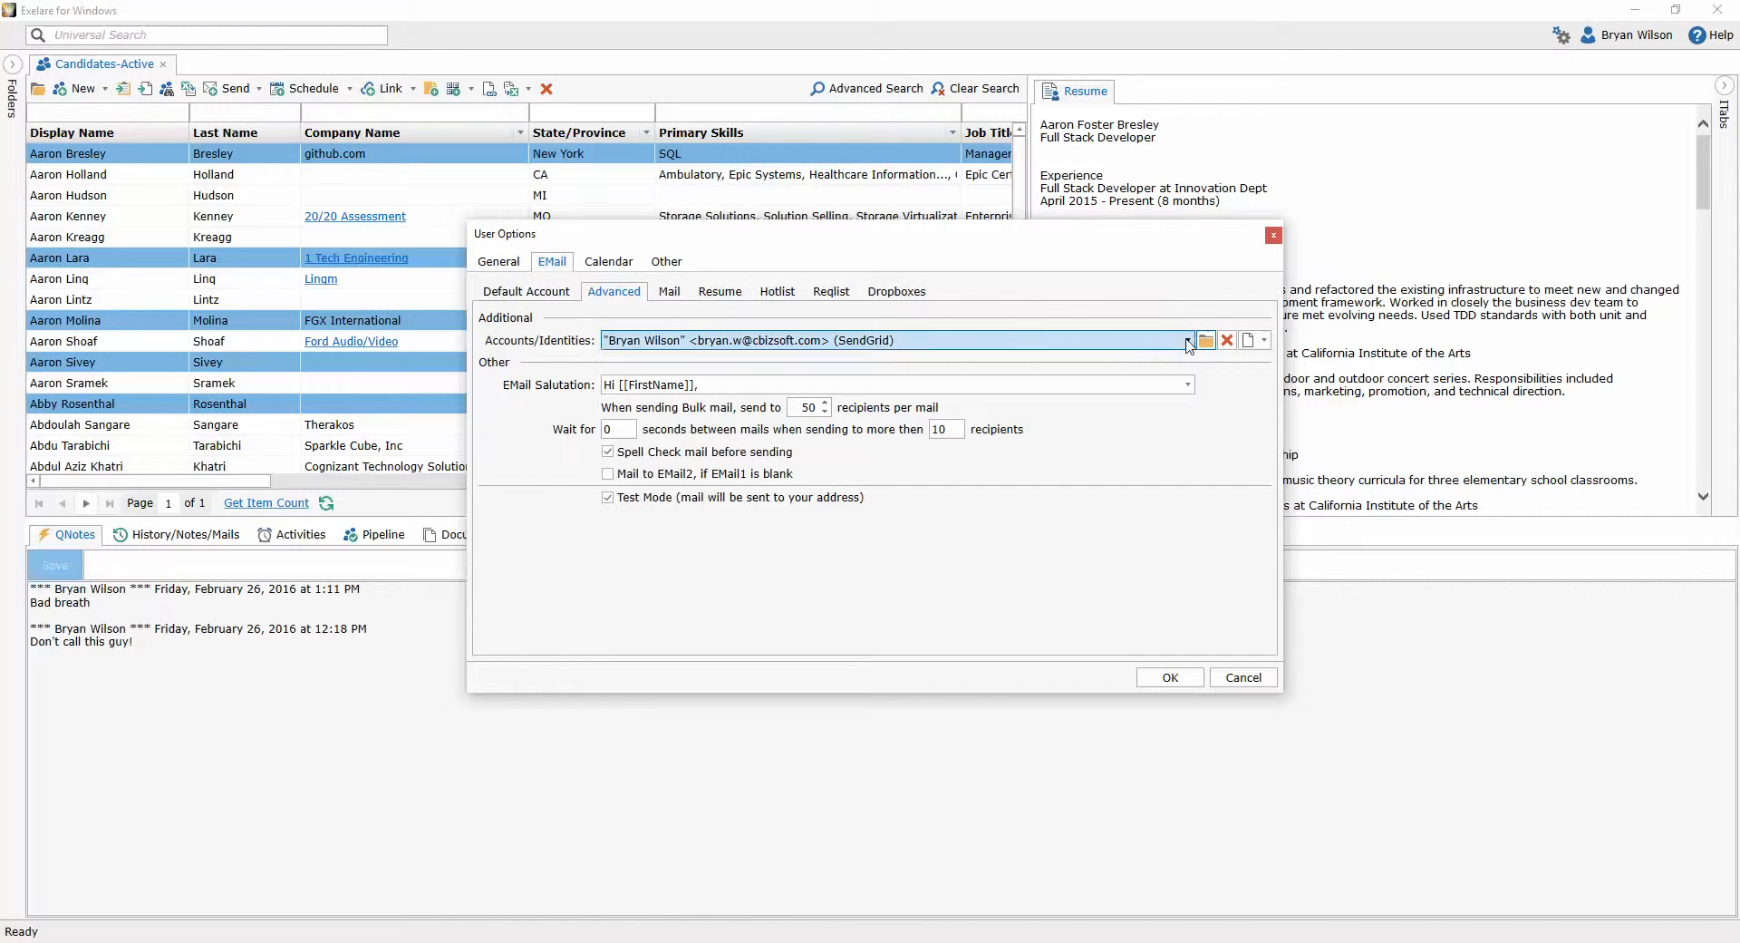
# - Make the cBizSoft Mail Server account the default for single mails, then save User Options
pyautogui.click(1184, 340)
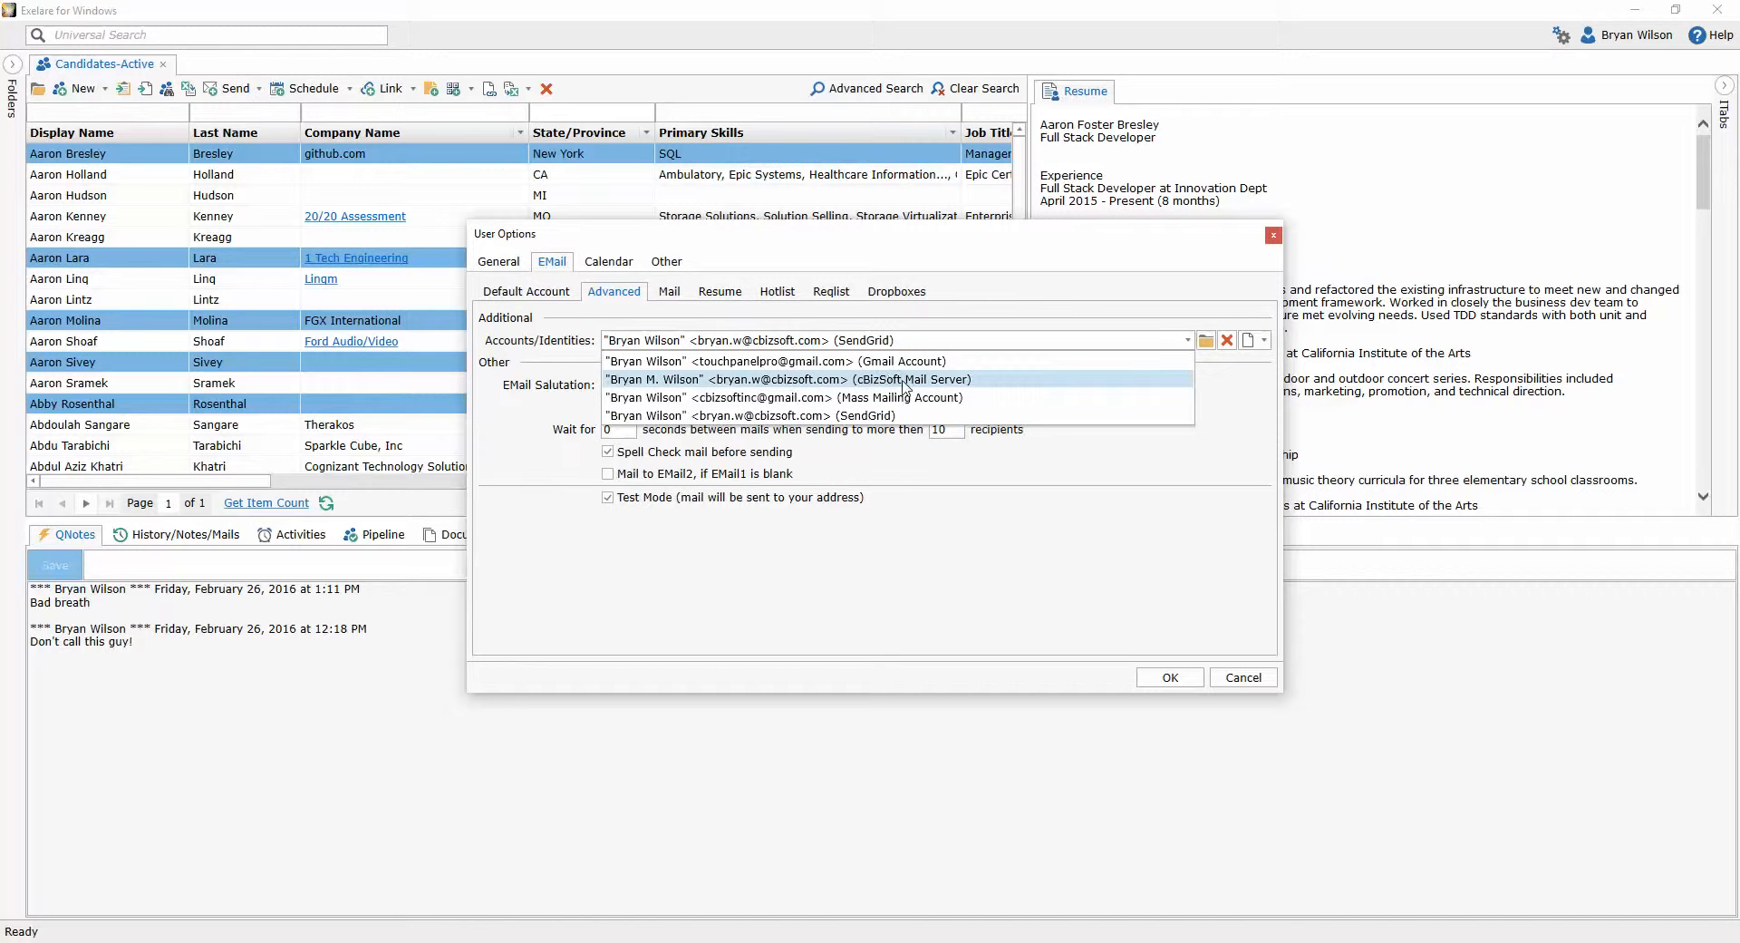
pyautogui.click(787, 378)
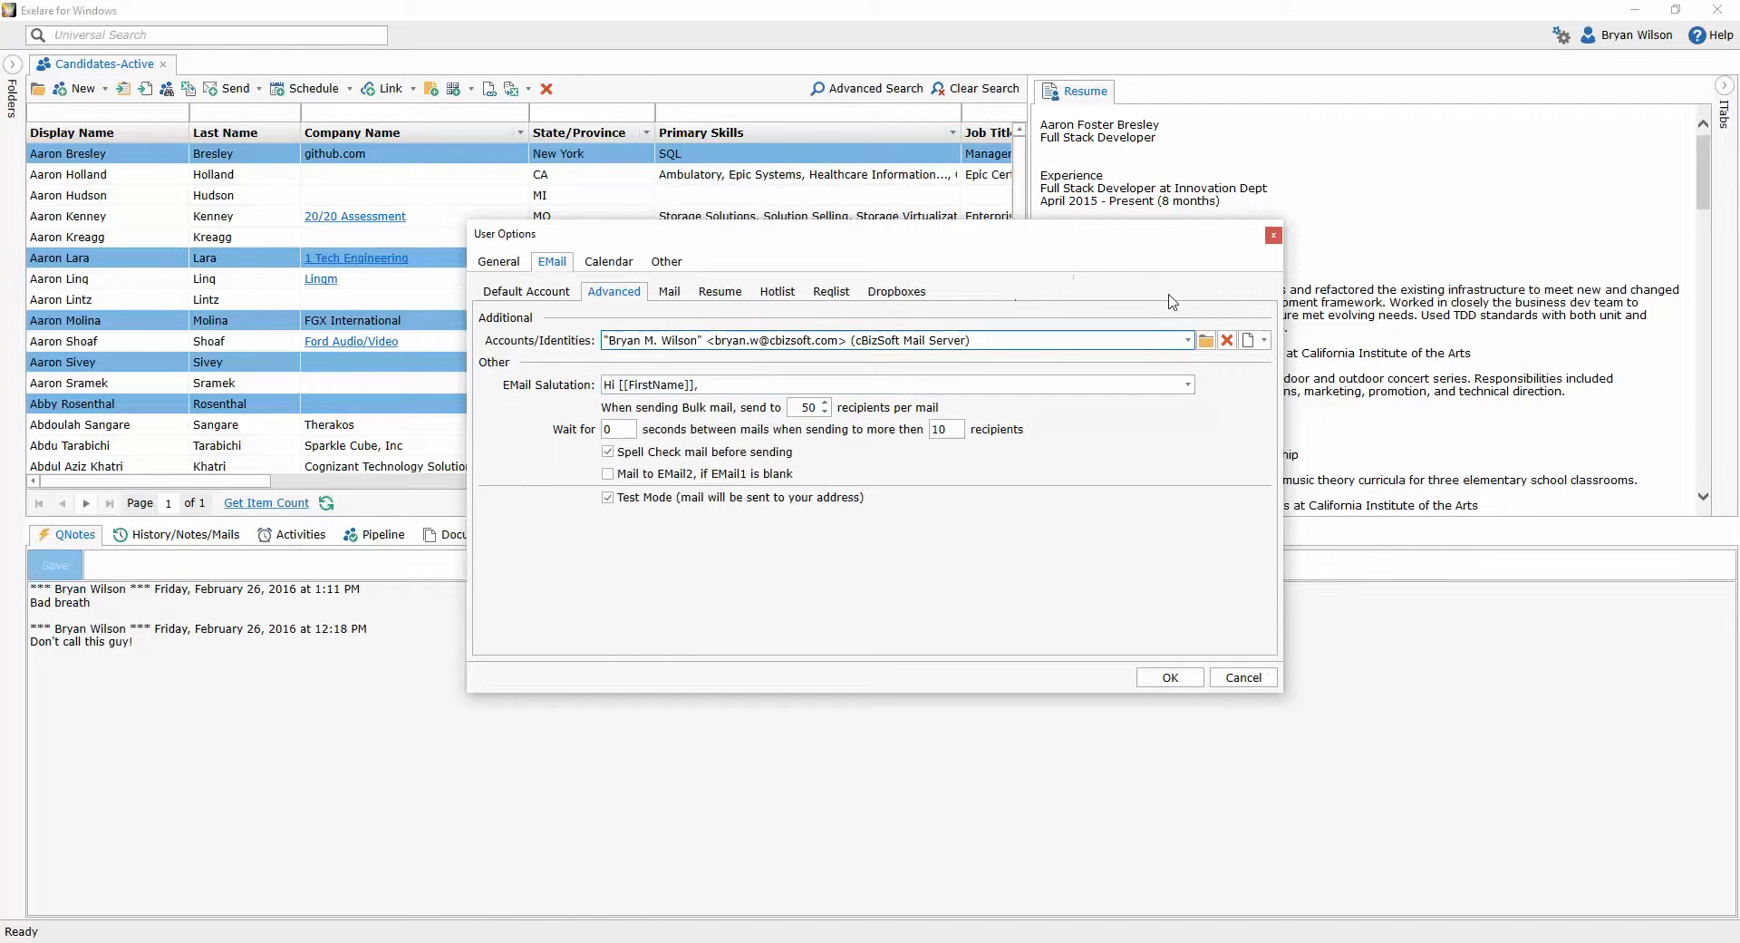
pyautogui.moveTo(1205, 340)
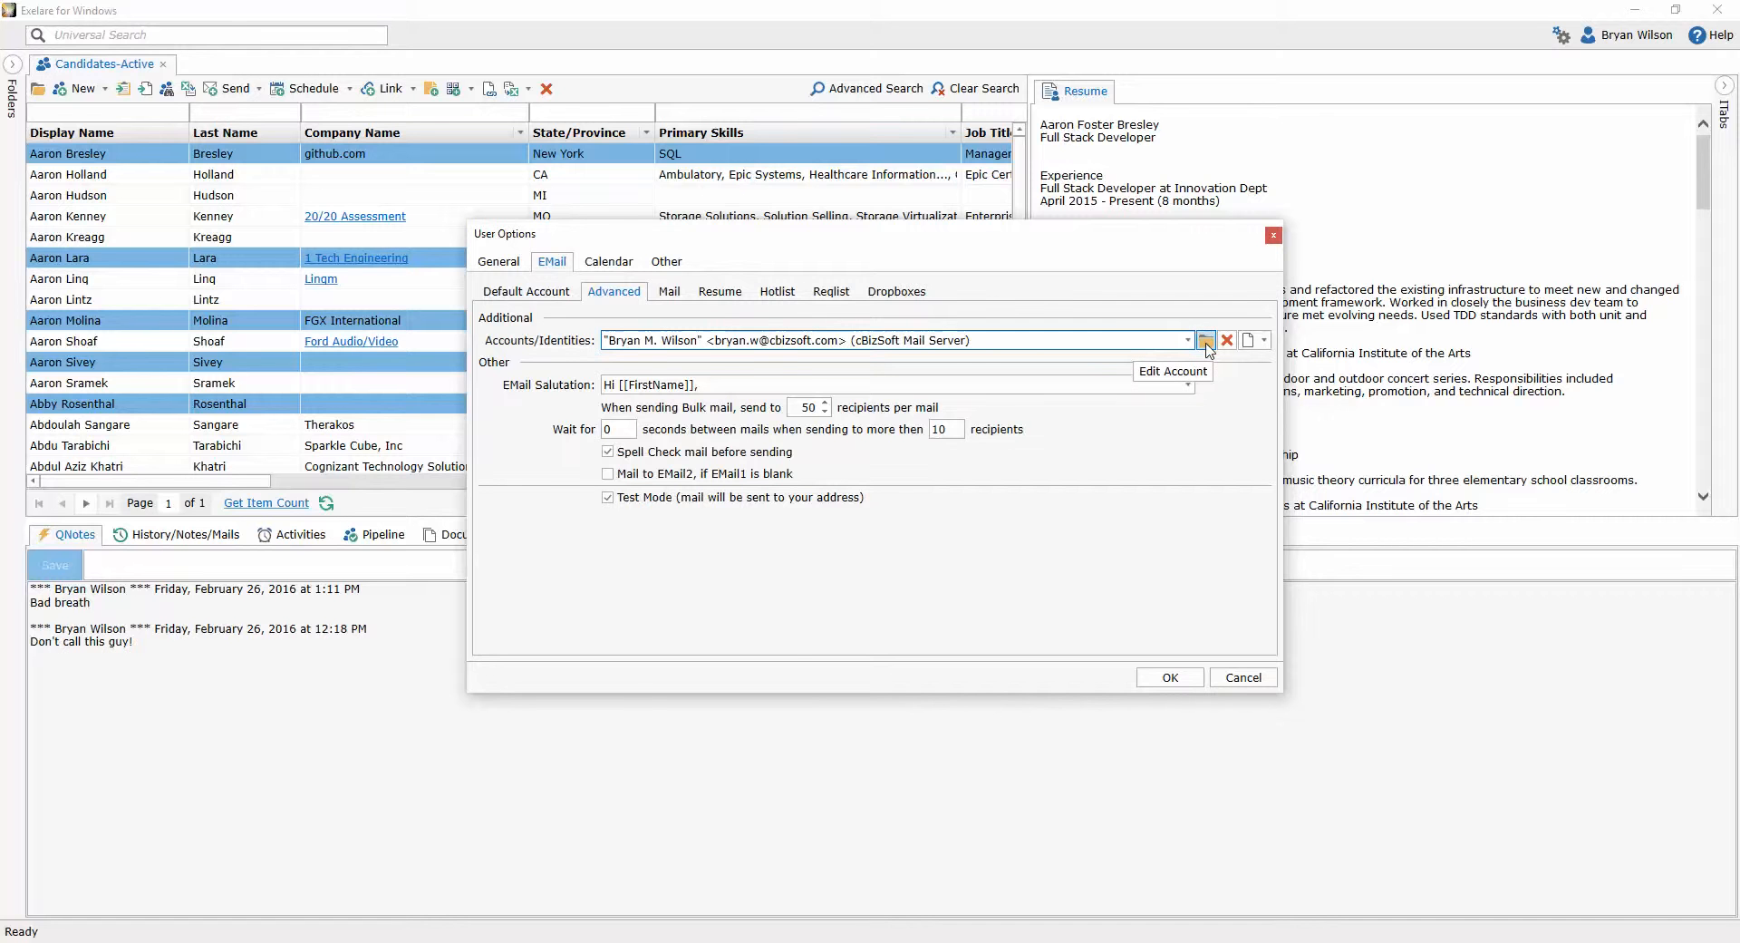
pyautogui.click(1205, 339)
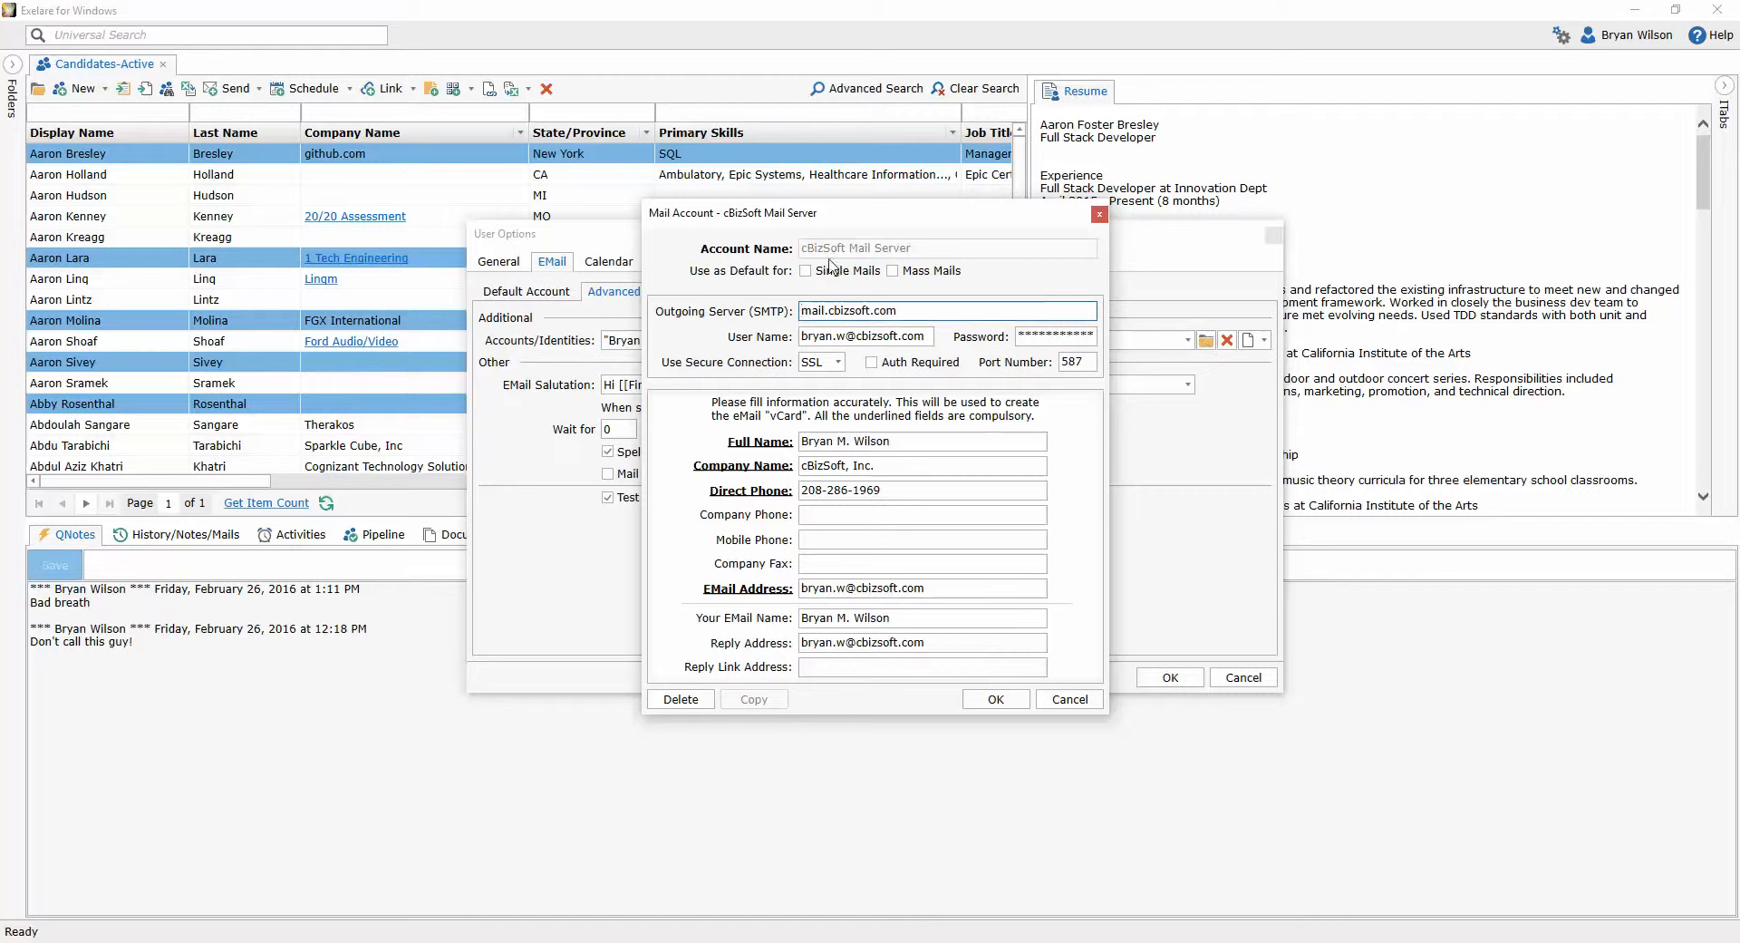
pyautogui.click(805, 271)
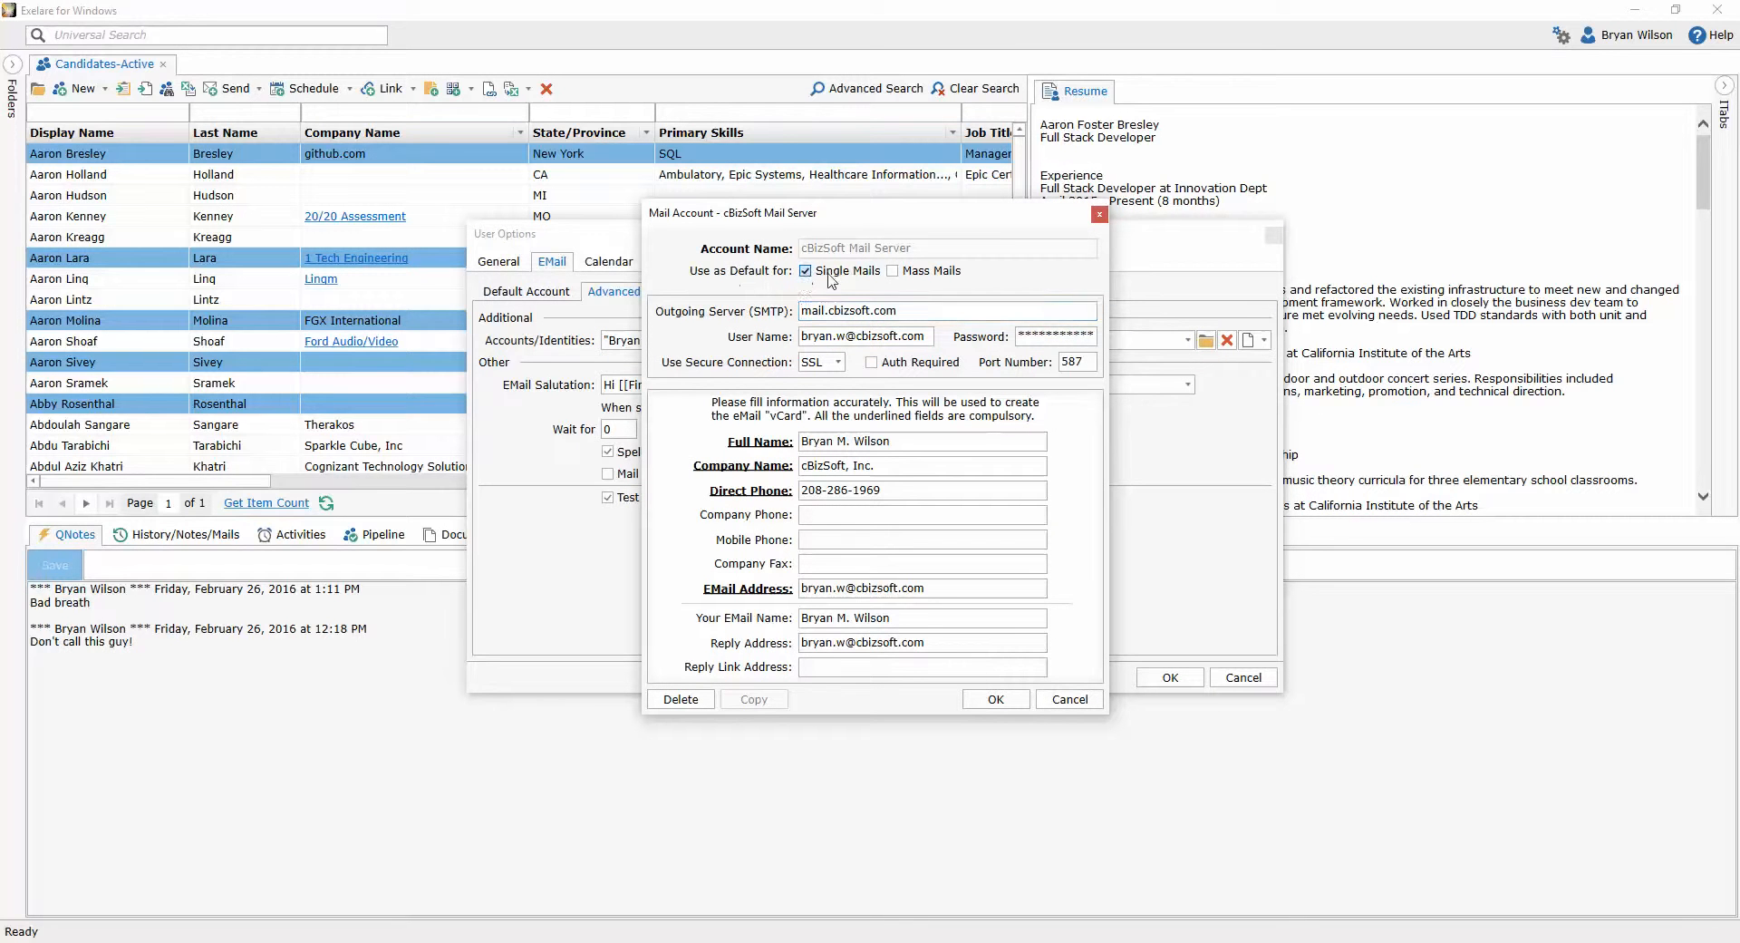
pyautogui.click(996, 699)
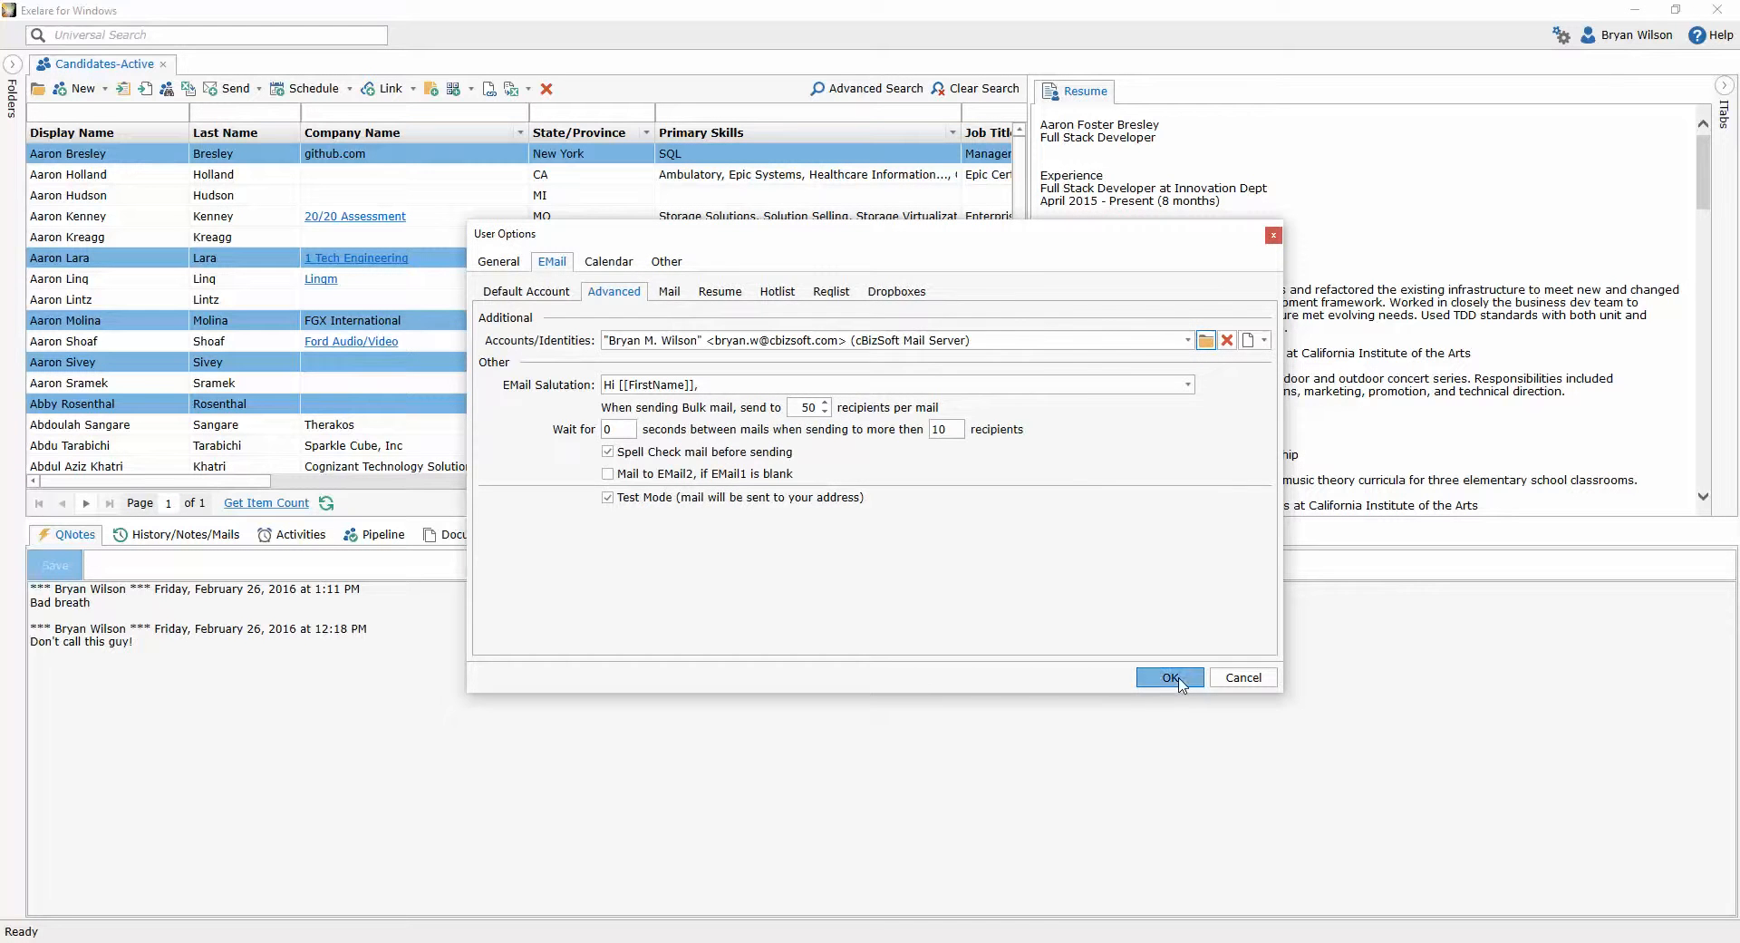
pyautogui.click(1170, 677)
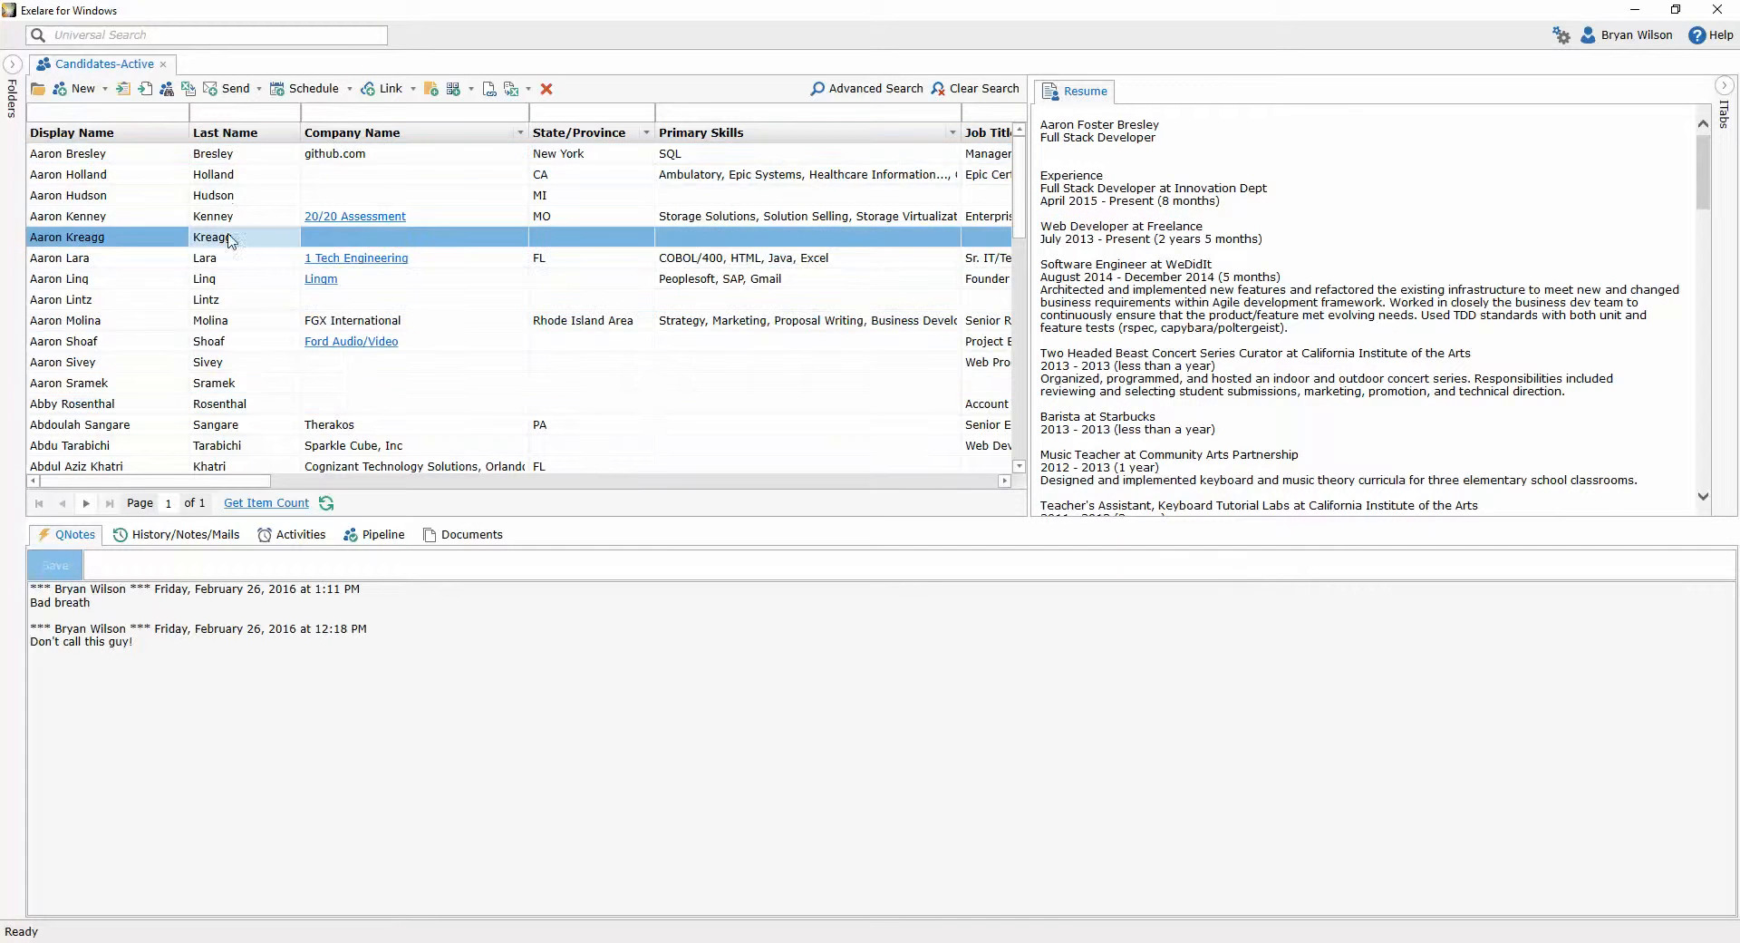
pyautogui.click(67, 174)
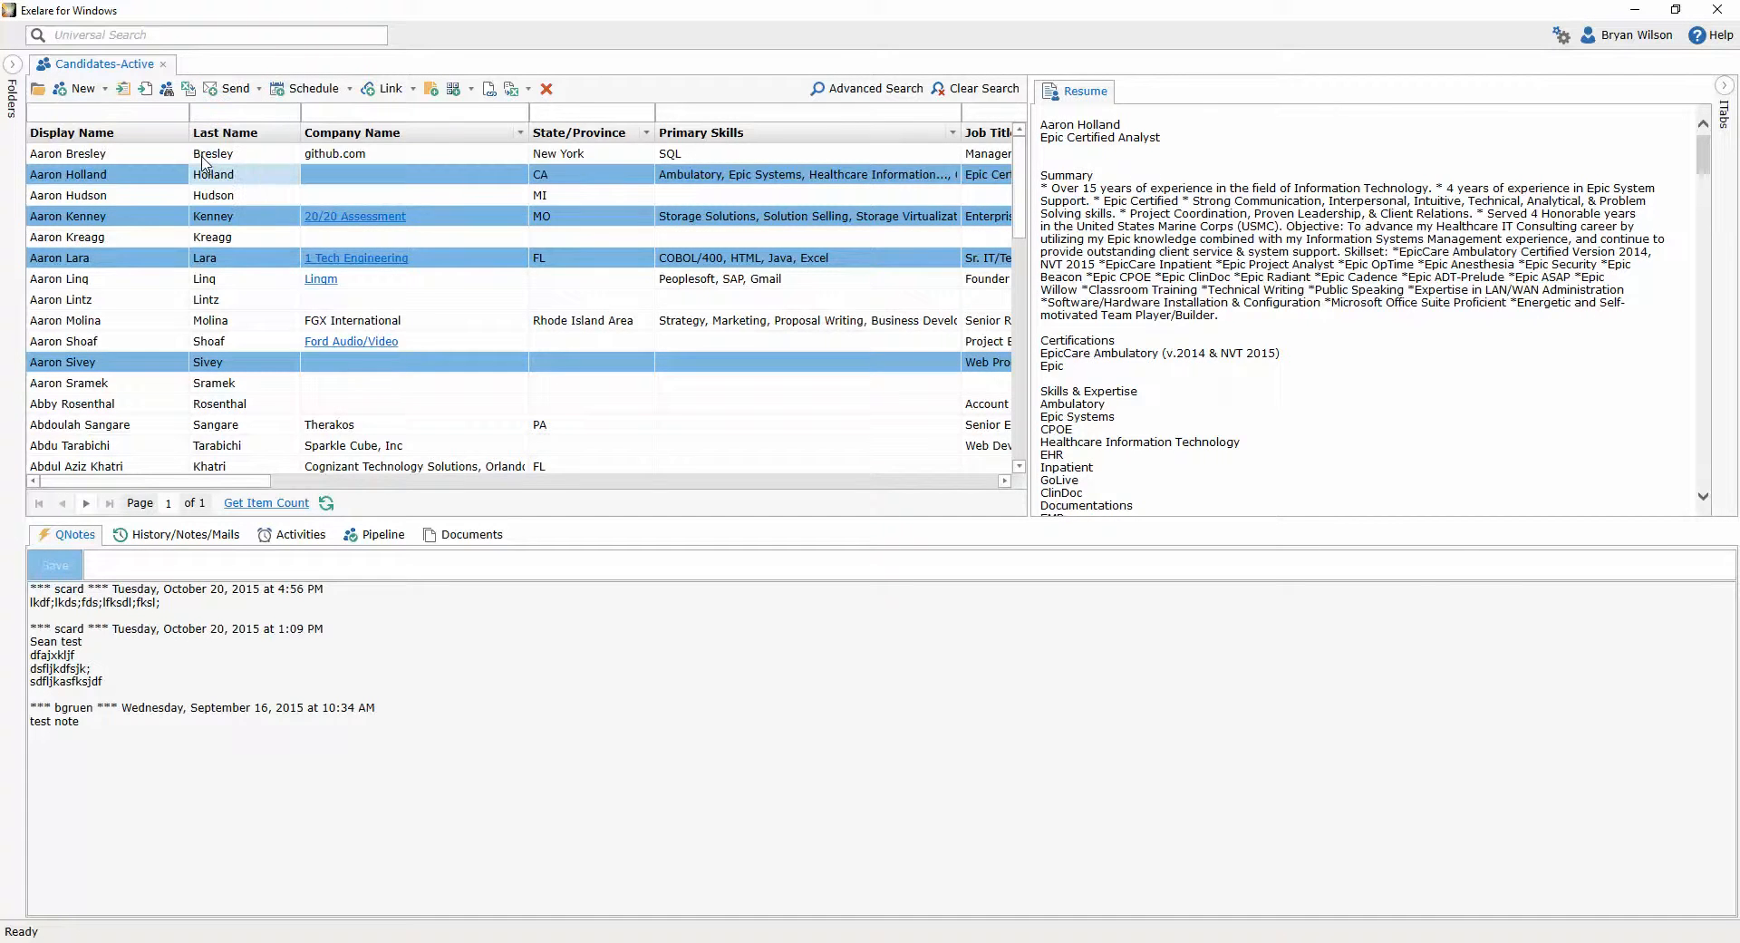
pyautogui.click(231, 88)
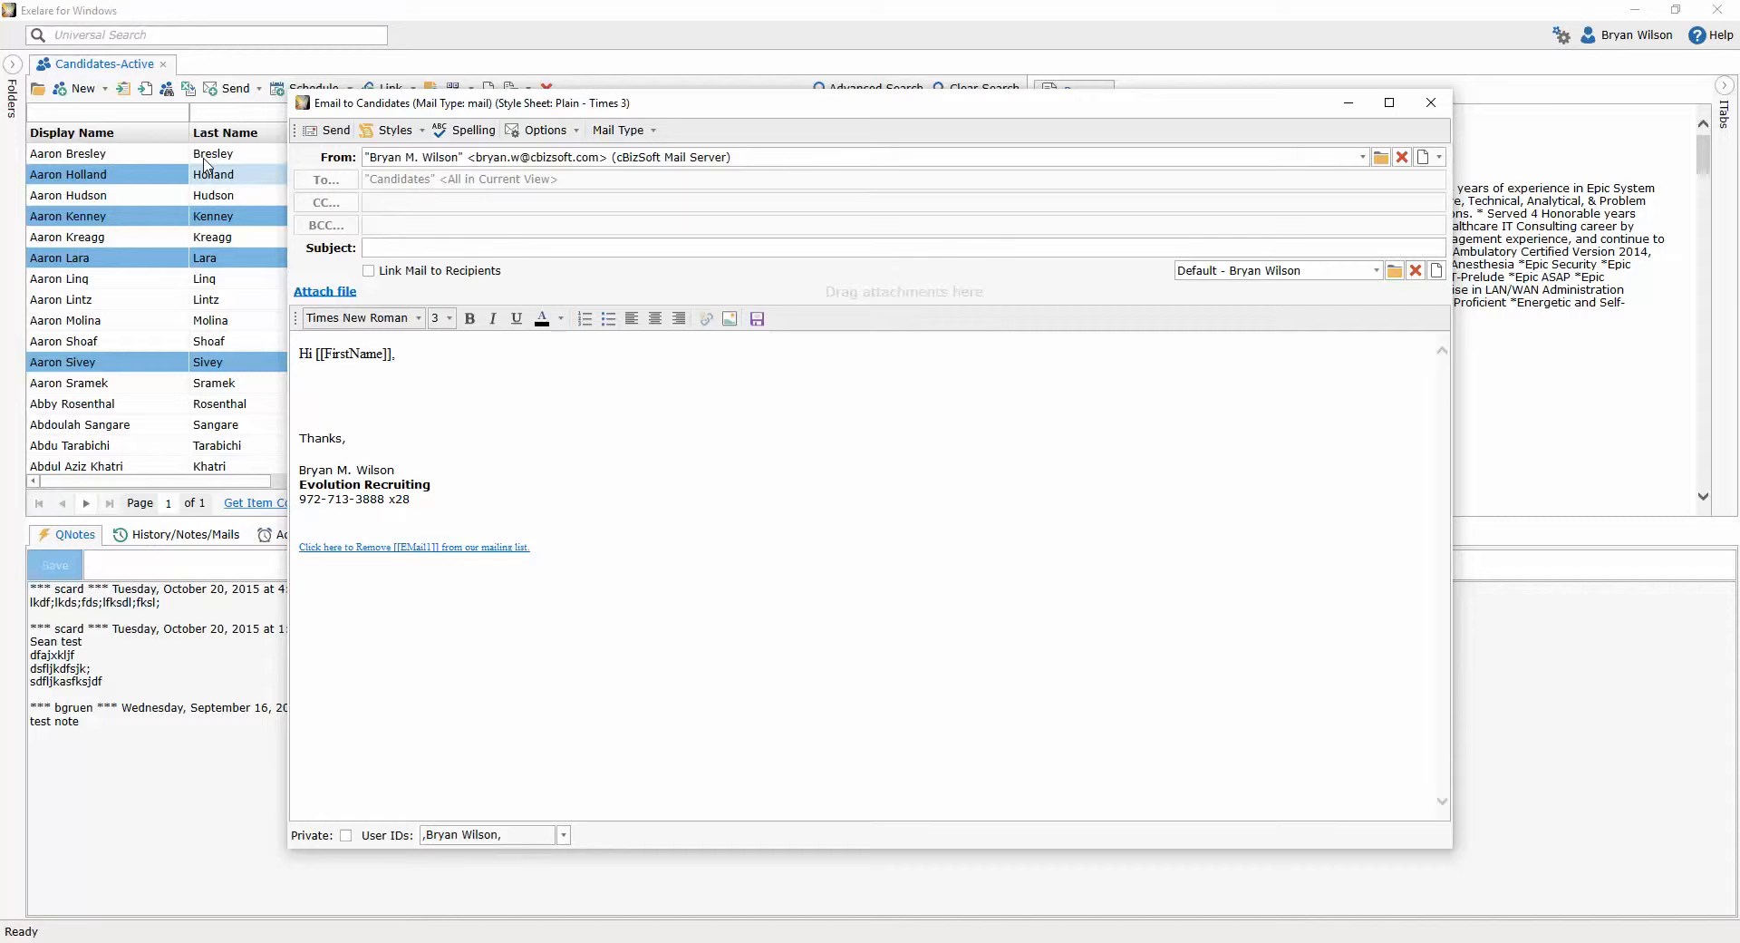
pyautogui.click(1356, 156)
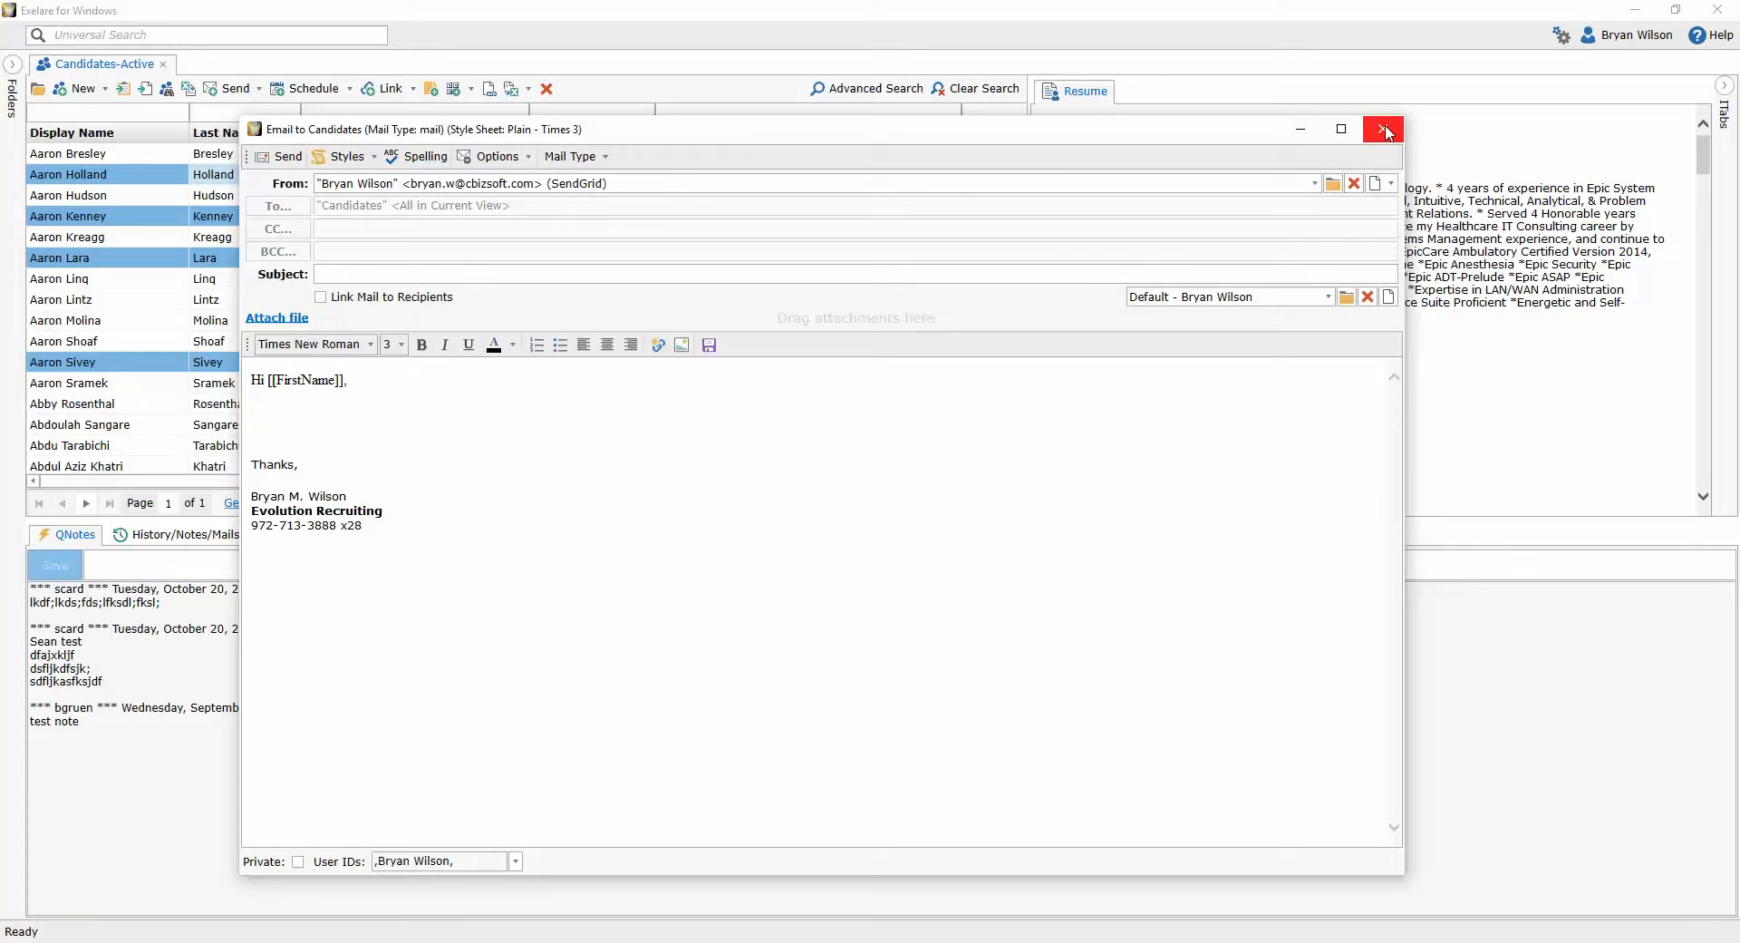
pyautogui.click(1383, 128)
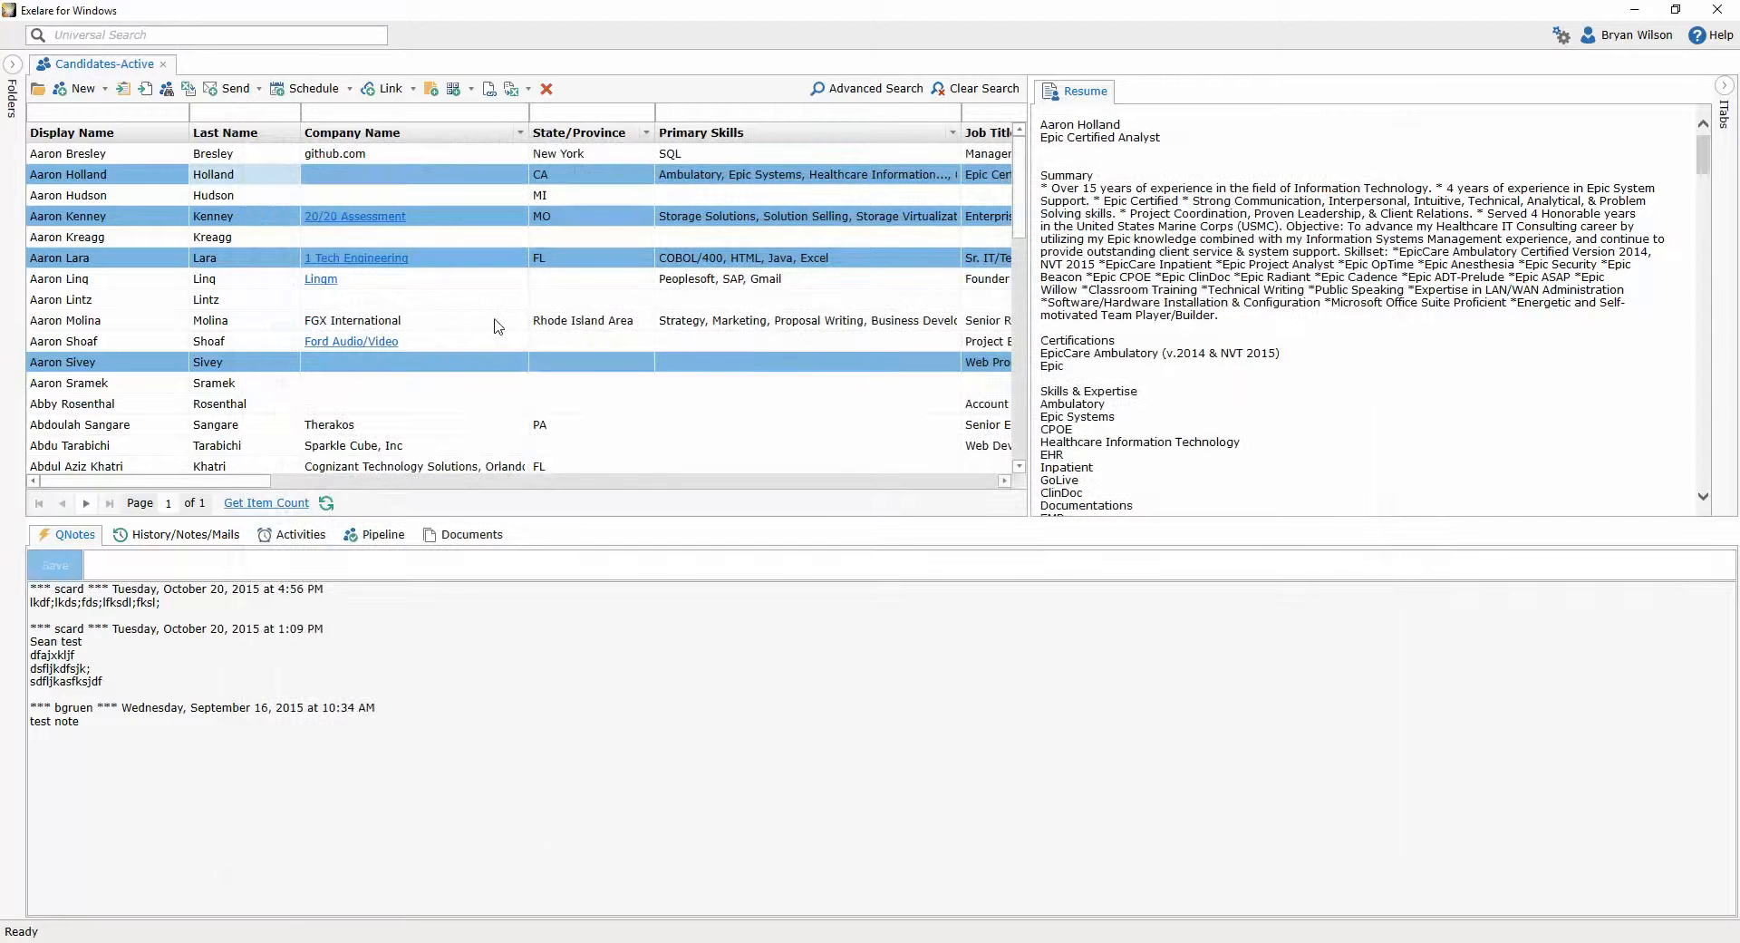
pyautogui.click(65, 320)
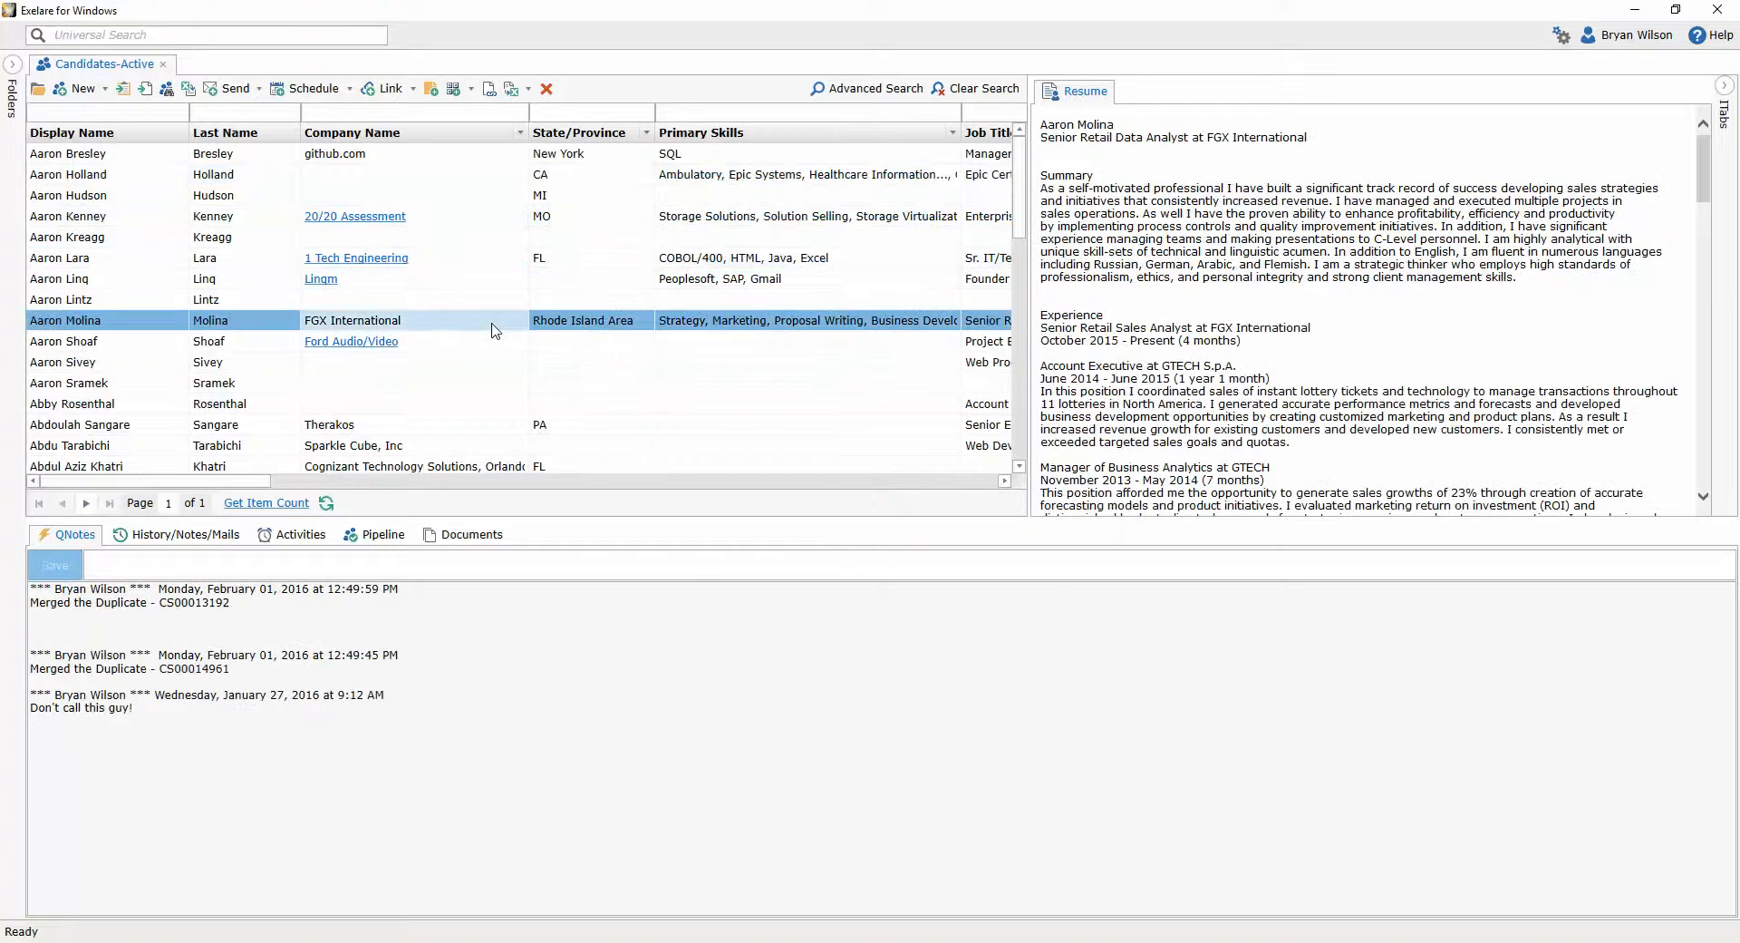